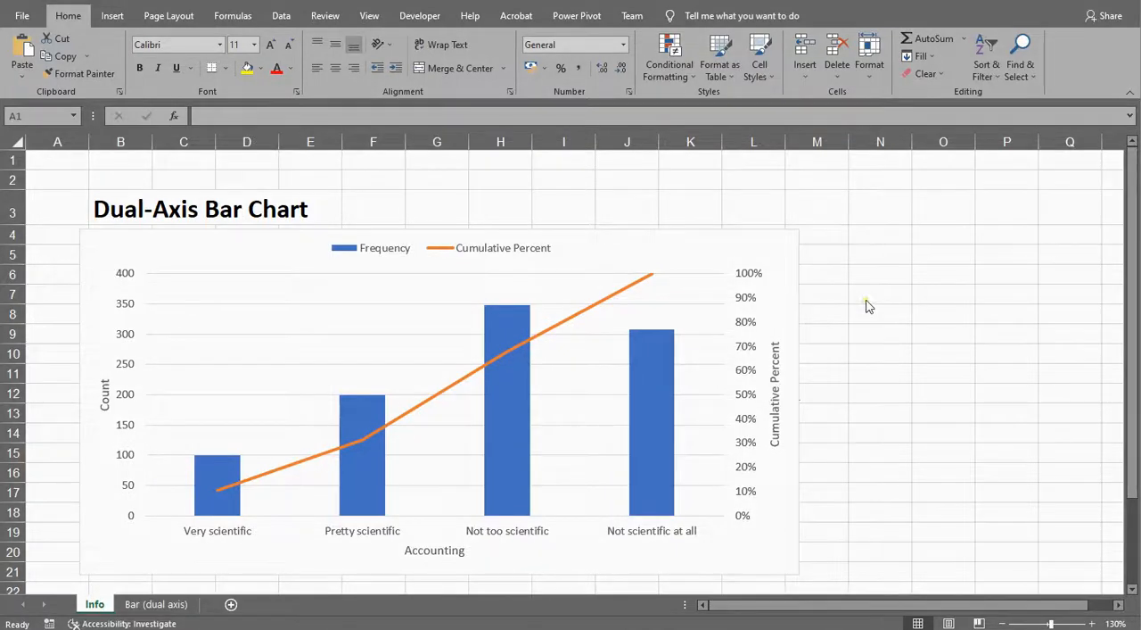
pyautogui.moveTo(864, 314)
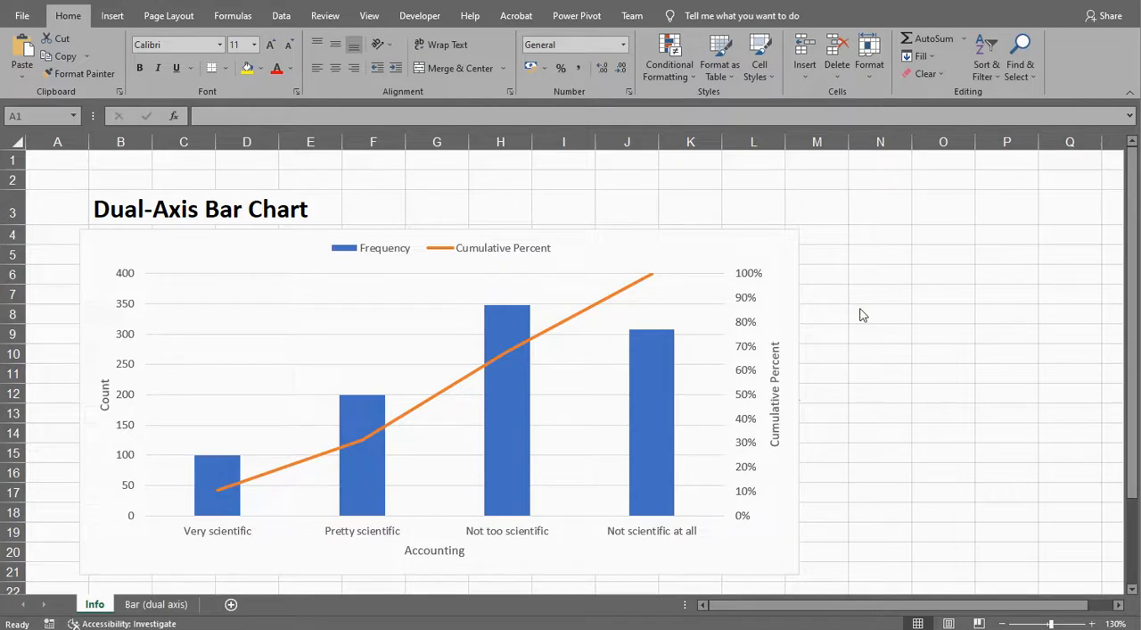
pyautogui.moveTo(783, 239)
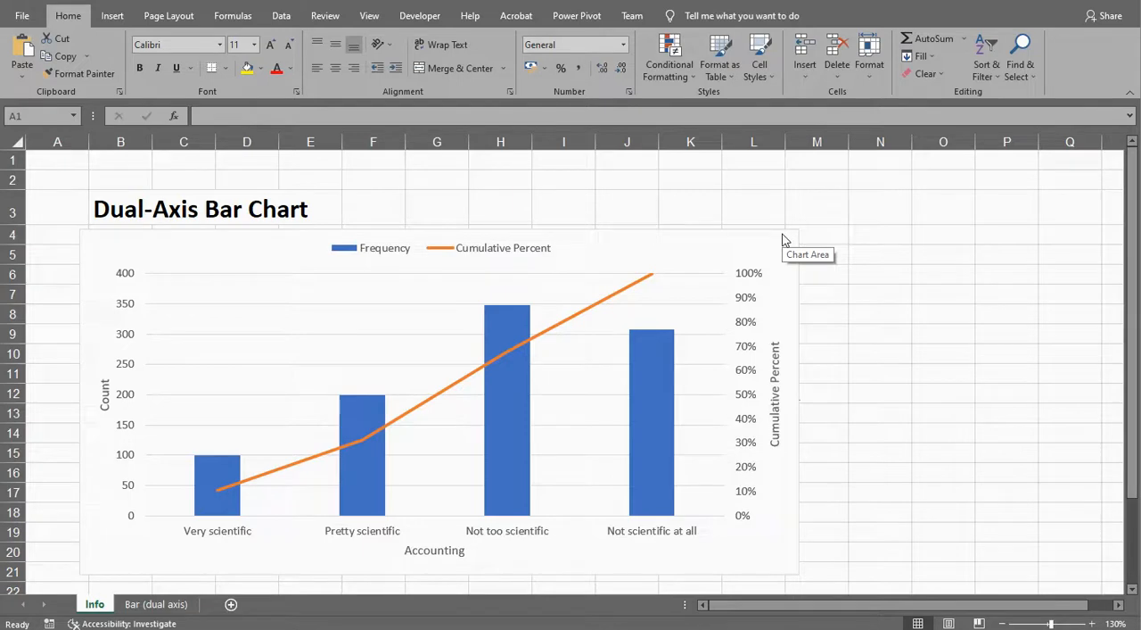
# Step: Remove the chart picture from the Info sheet to reveal its description text and links
pyautogui.click(57, 159)
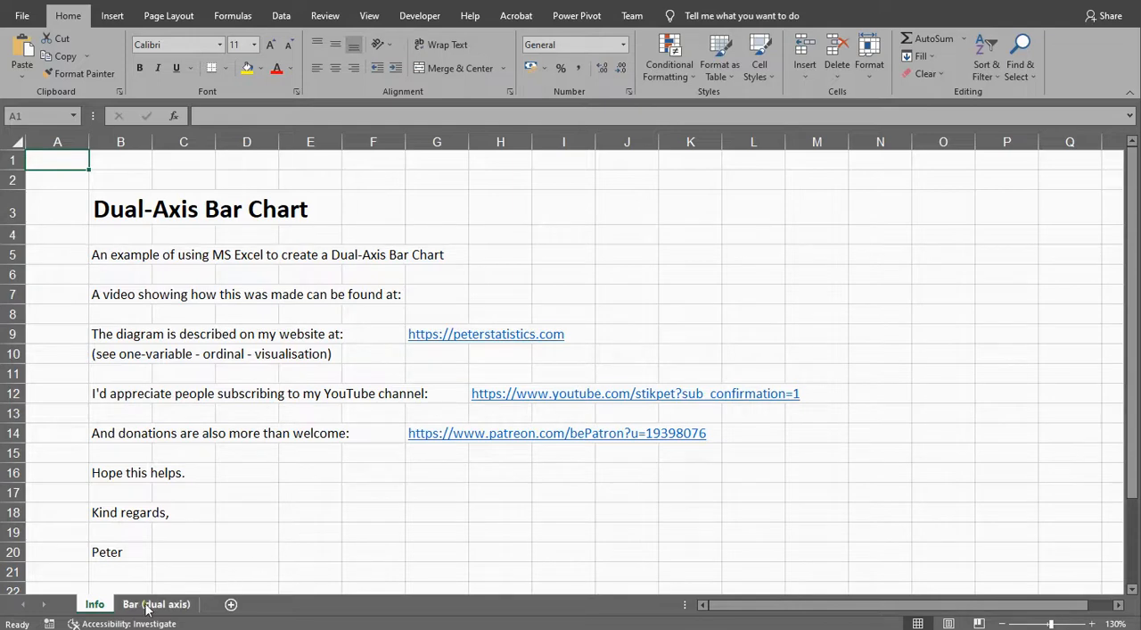
# Step: Switch to the Bar (dual axis) sheet and inspect the COUNTIF counts, category labels and cumulative-percent formulas
pyautogui.click(157, 602)
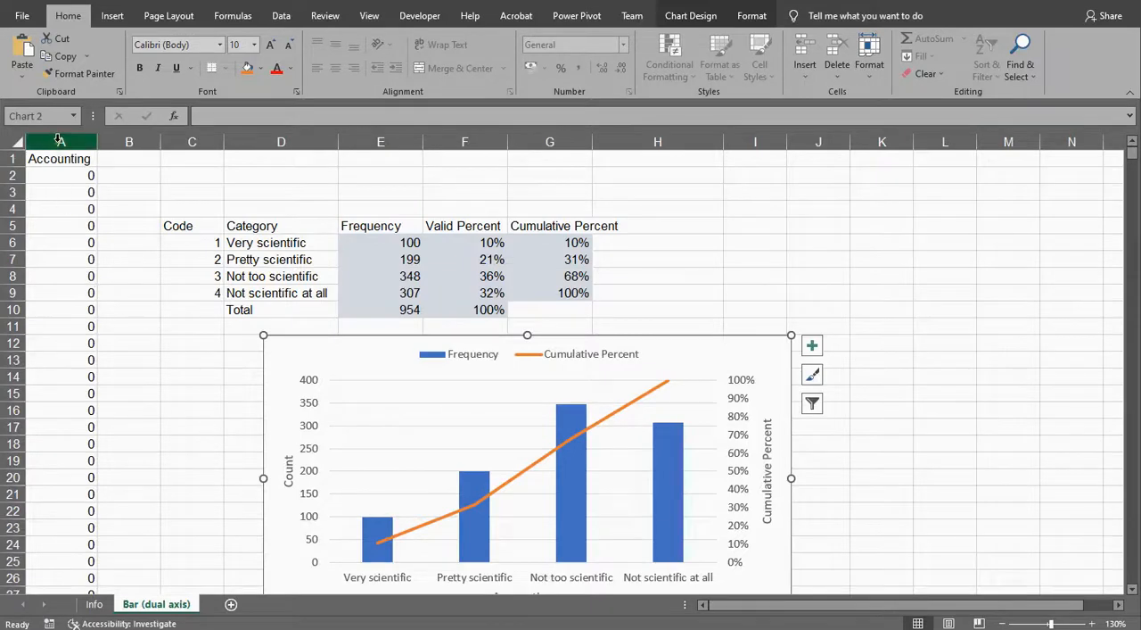
pyautogui.click(60, 158)
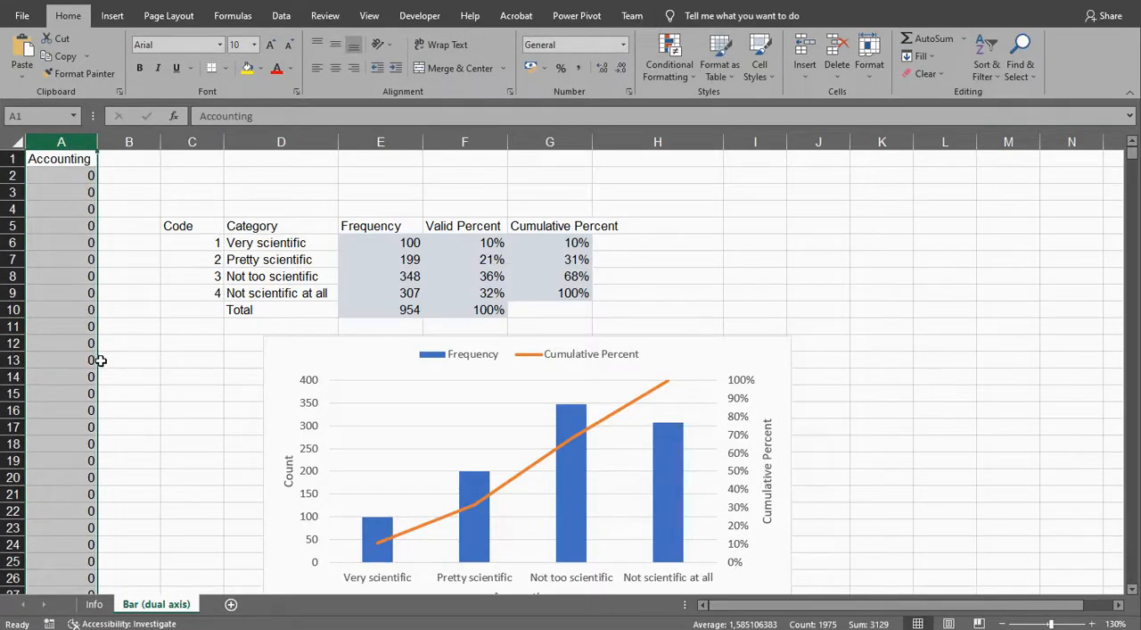
pyautogui.moveTo(189, 246)
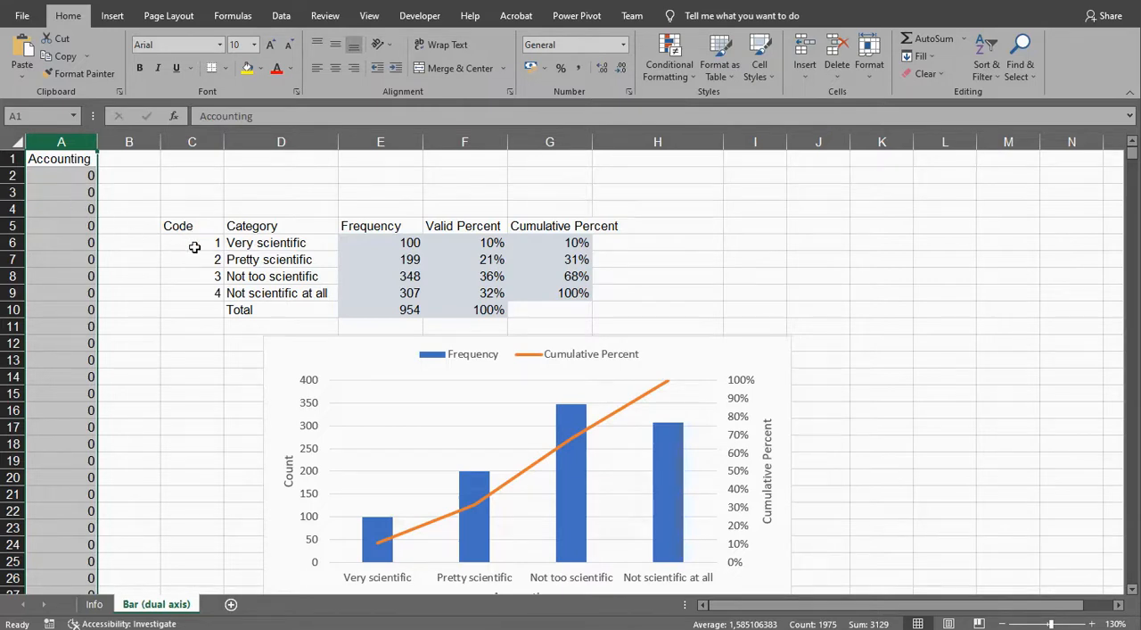
pyautogui.moveTo(221, 236)
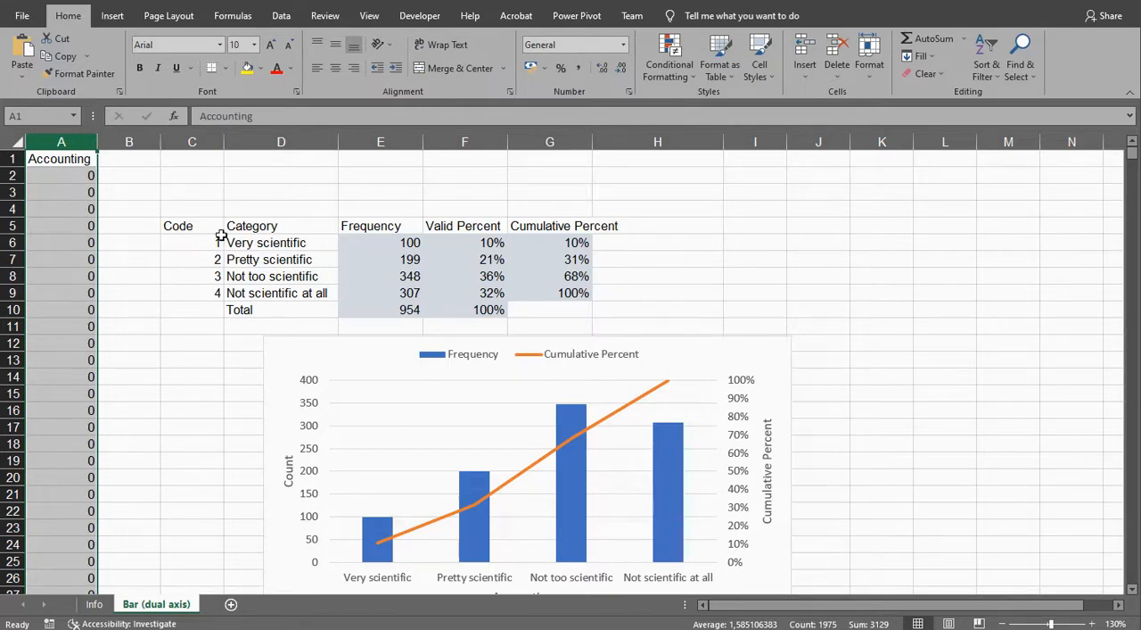
pyautogui.click(193, 243)
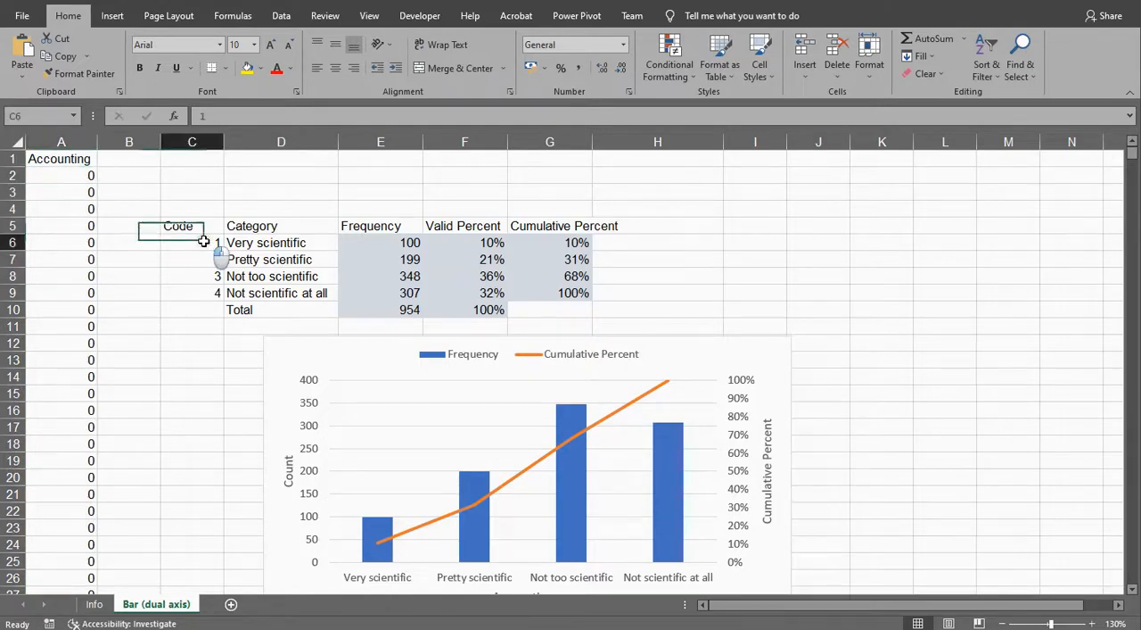
pyautogui.click(281, 242)
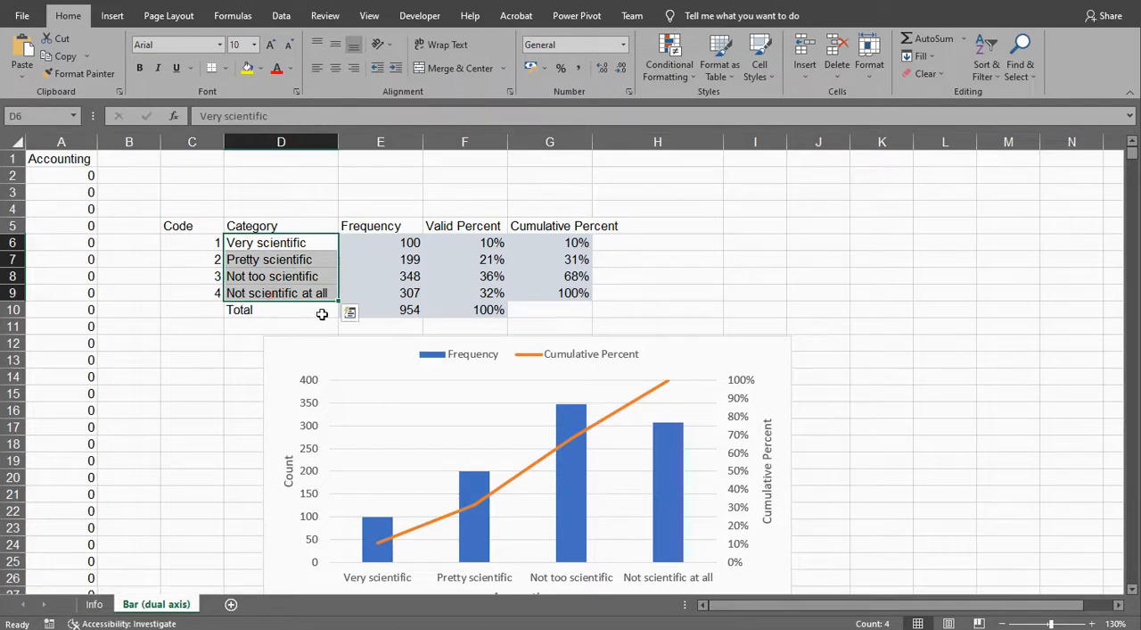
pyautogui.moveTo(722, 365)
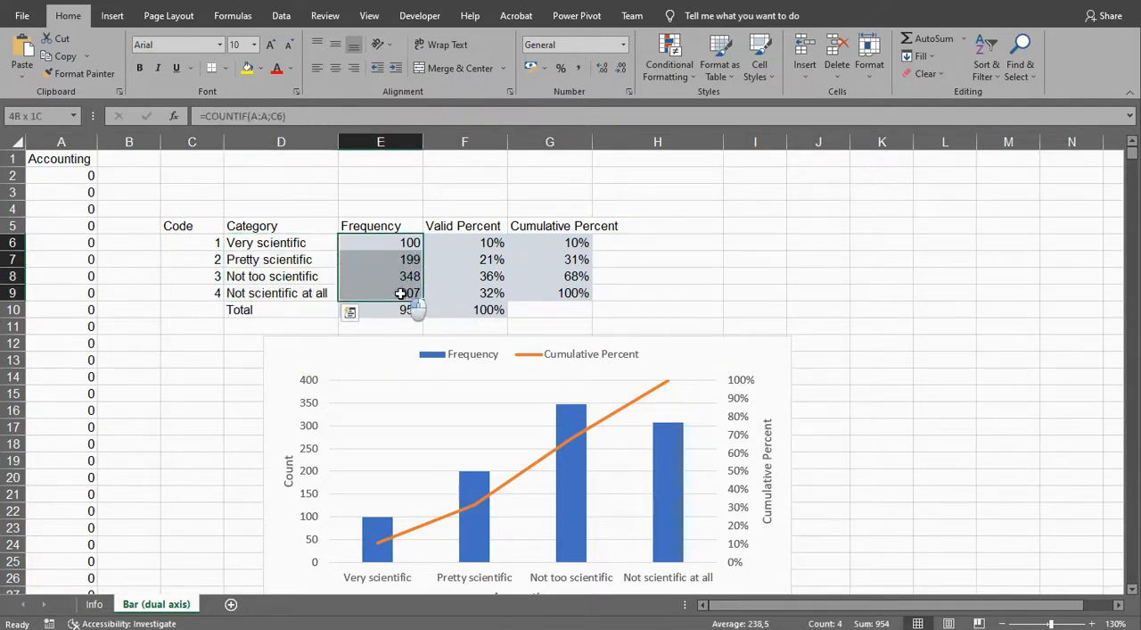
pyautogui.doubleClick(380, 243)
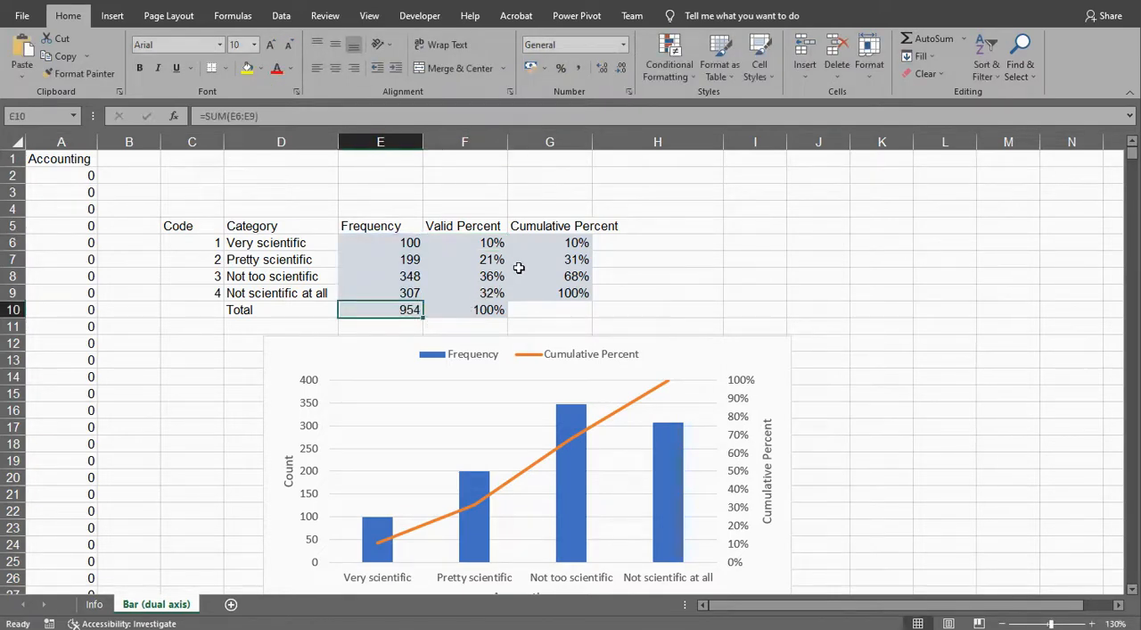
pyautogui.click(550, 242)
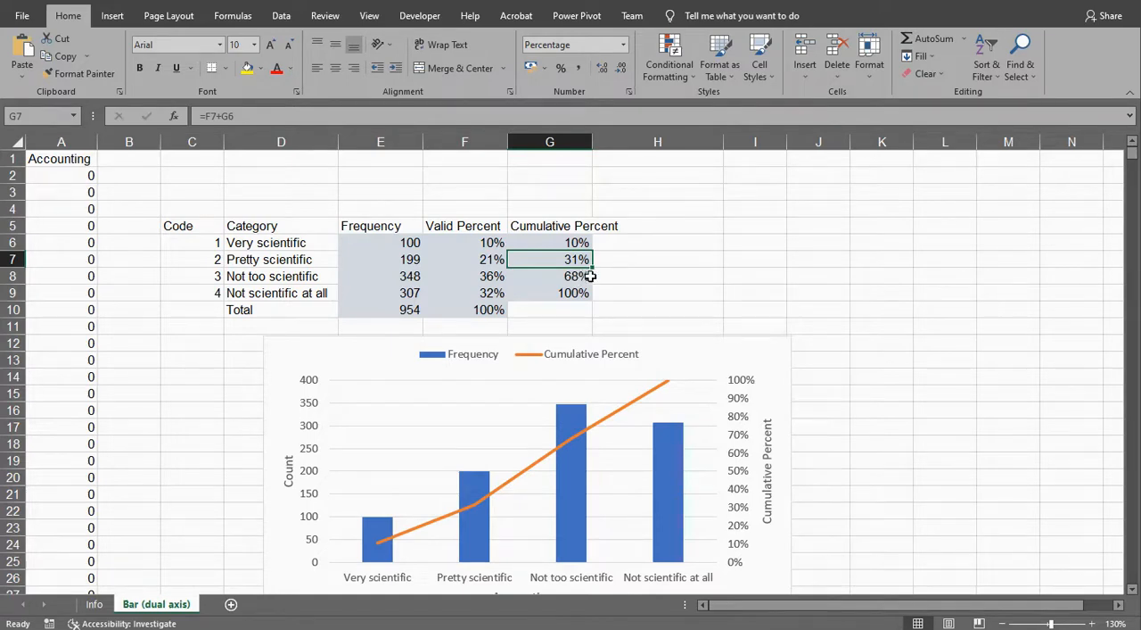
pyautogui.moveTo(513, 287)
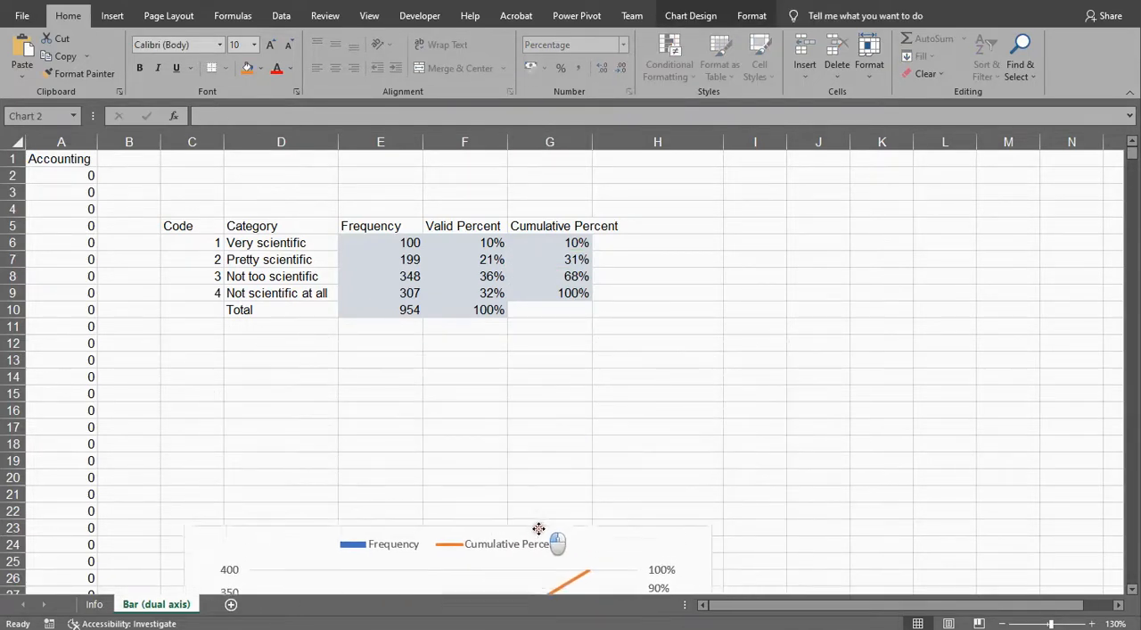
# Step: Select the Category, Frequency and Cumulative Percent ranges and bring up the column chart choices
pyautogui.click(282, 360)
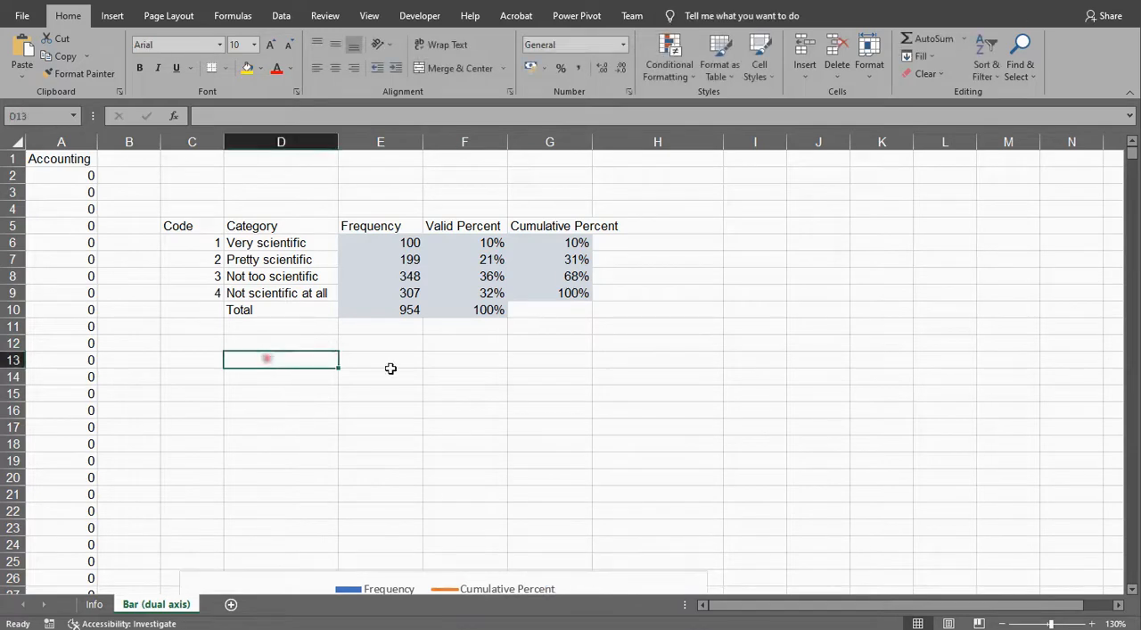
pyautogui.click(281, 225)
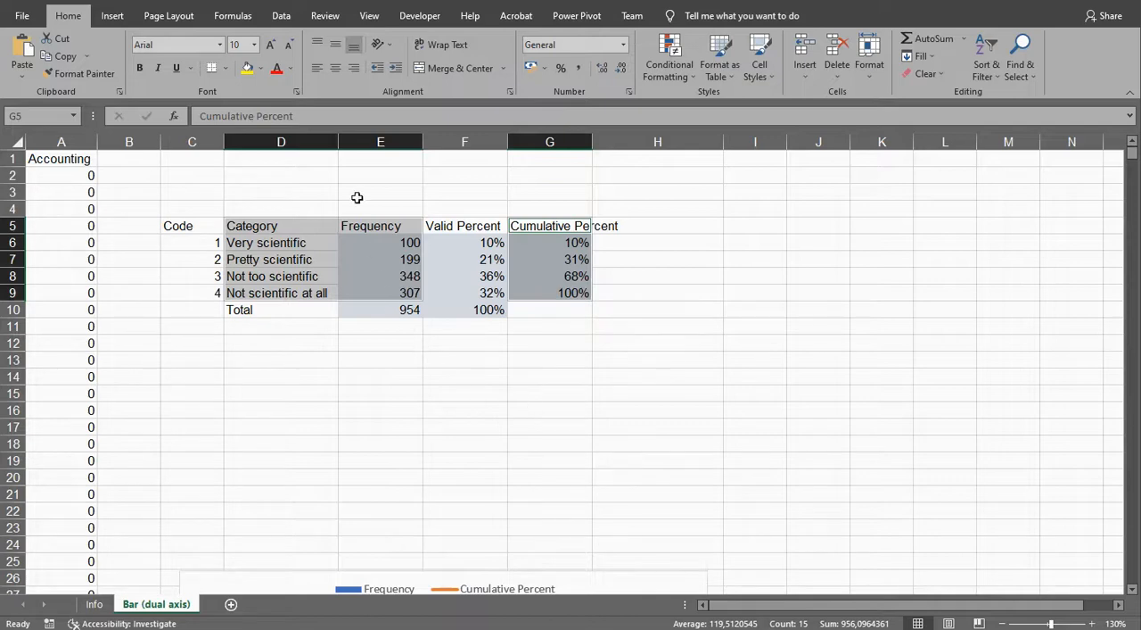
pyautogui.click(110, 14)
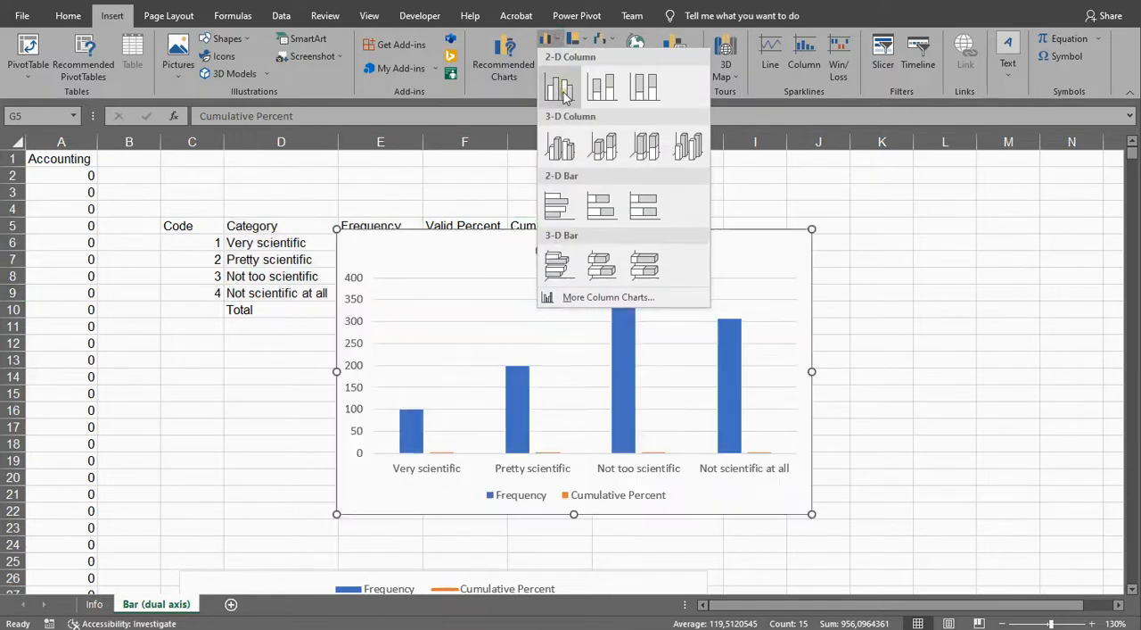
# Step: Insert a 2-D clustered column chart of Frequency and Cumulative Percent and select the Frequency bars
pyautogui.click(560, 87)
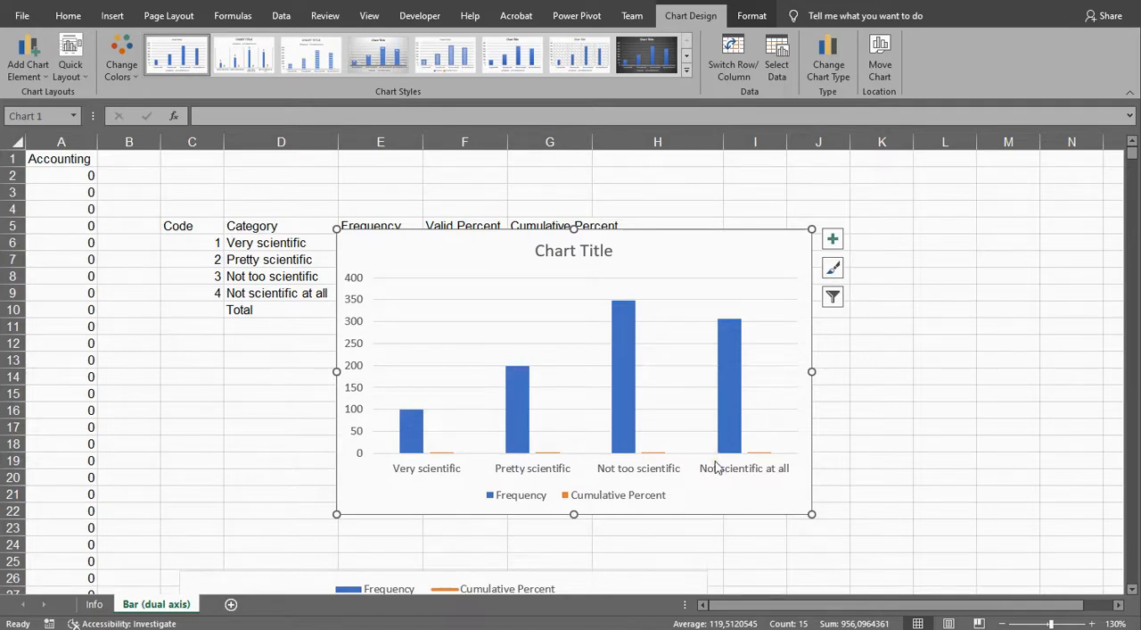
pyautogui.moveTo(652, 460)
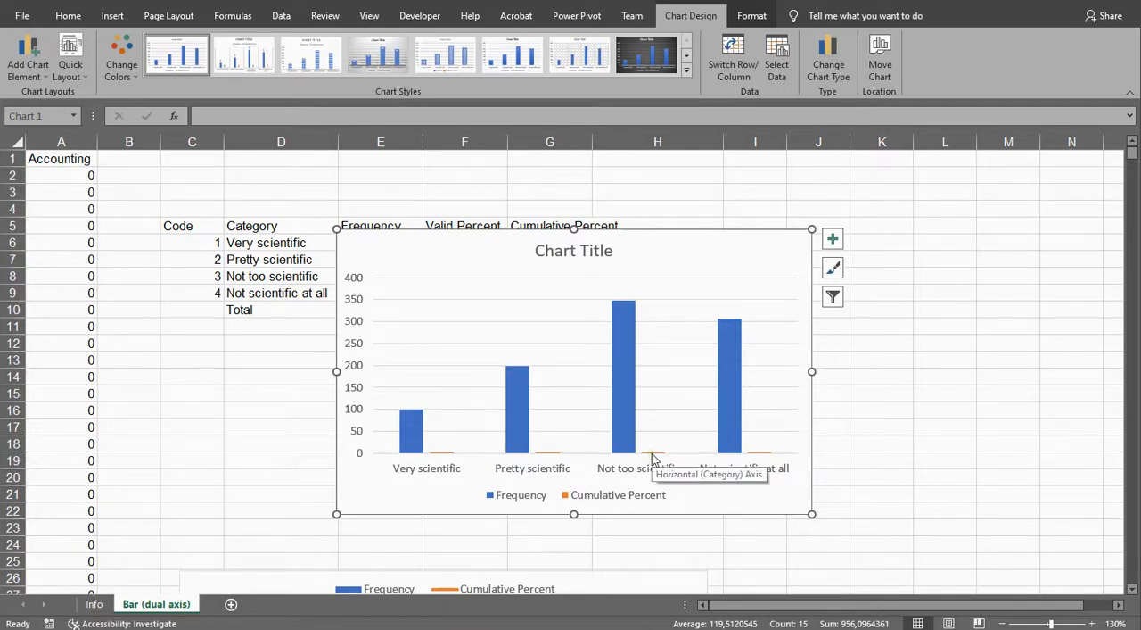
pyautogui.moveTo(712, 408)
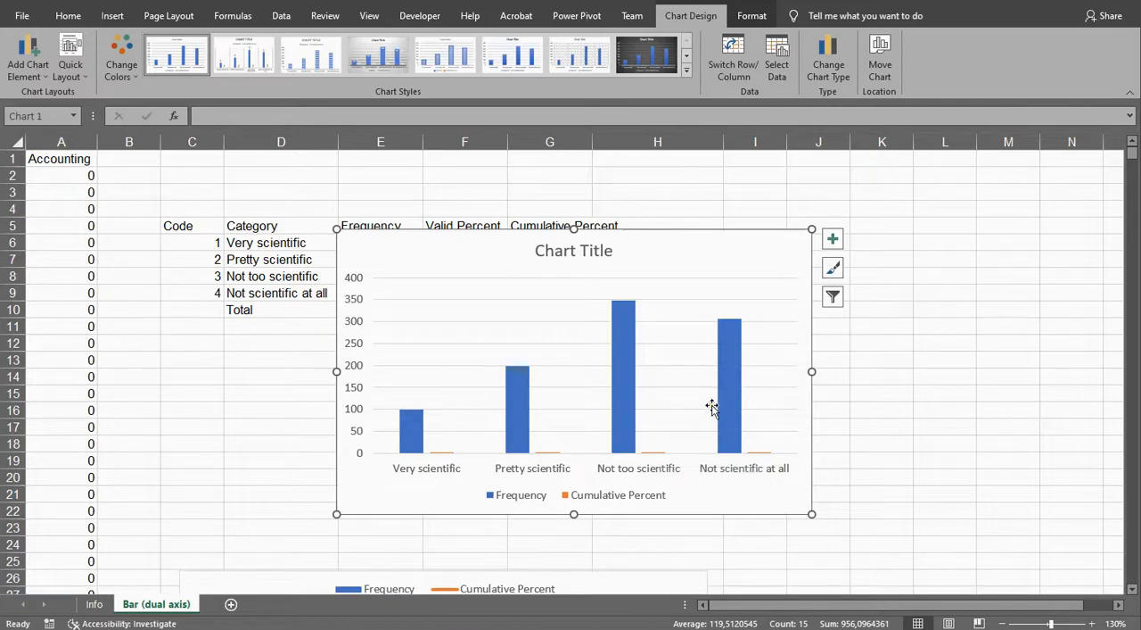
pyautogui.click(729, 387)
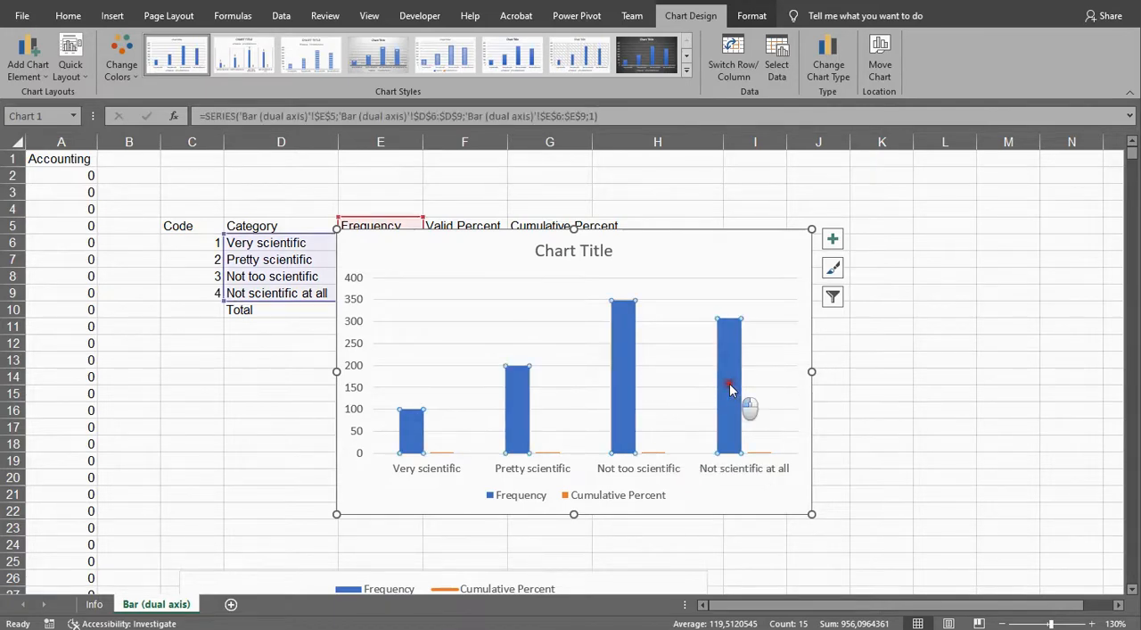
# Step: Plot the Cumulative Percent series on the secondary axis via Format Data Series
pyautogui.doubleClick(730, 388)
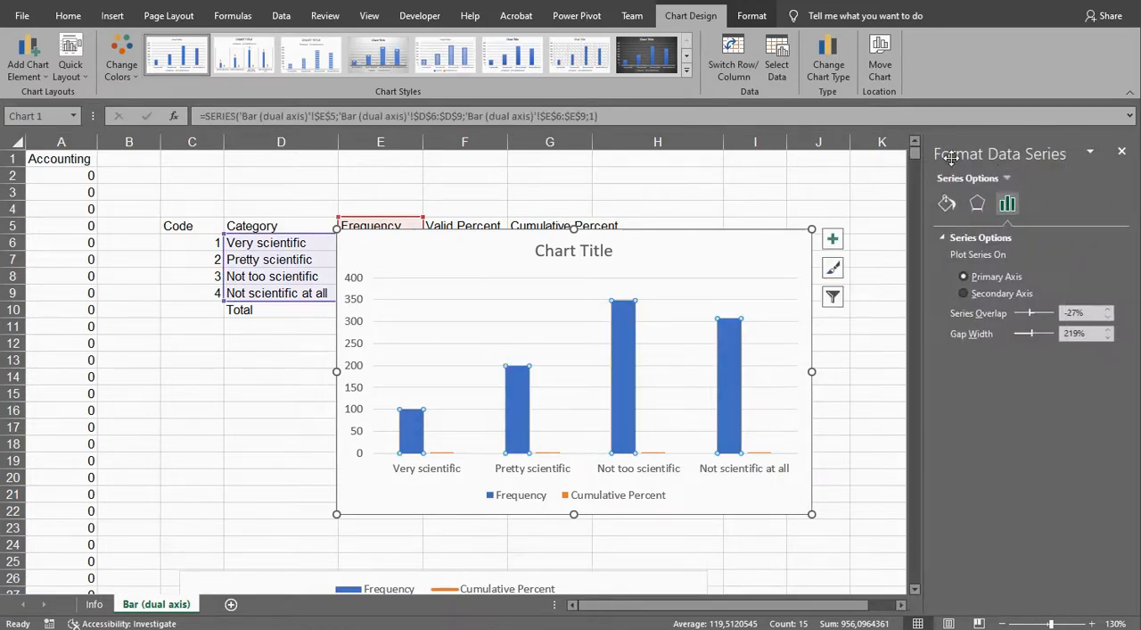
pyautogui.moveTo(1090, 154)
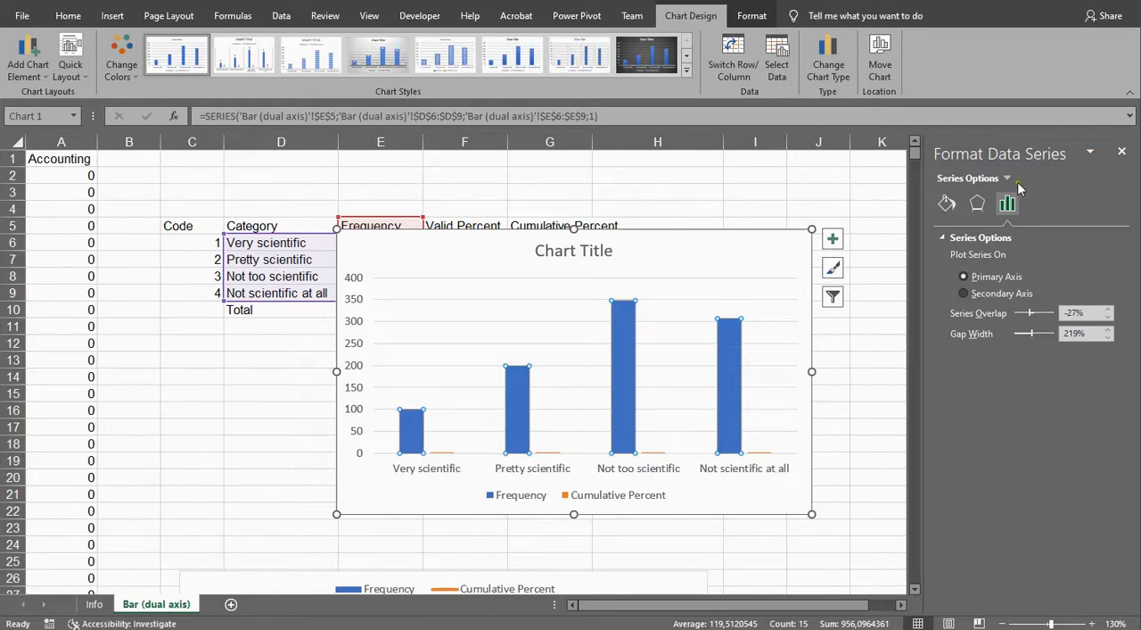
pyautogui.click(1008, 177)
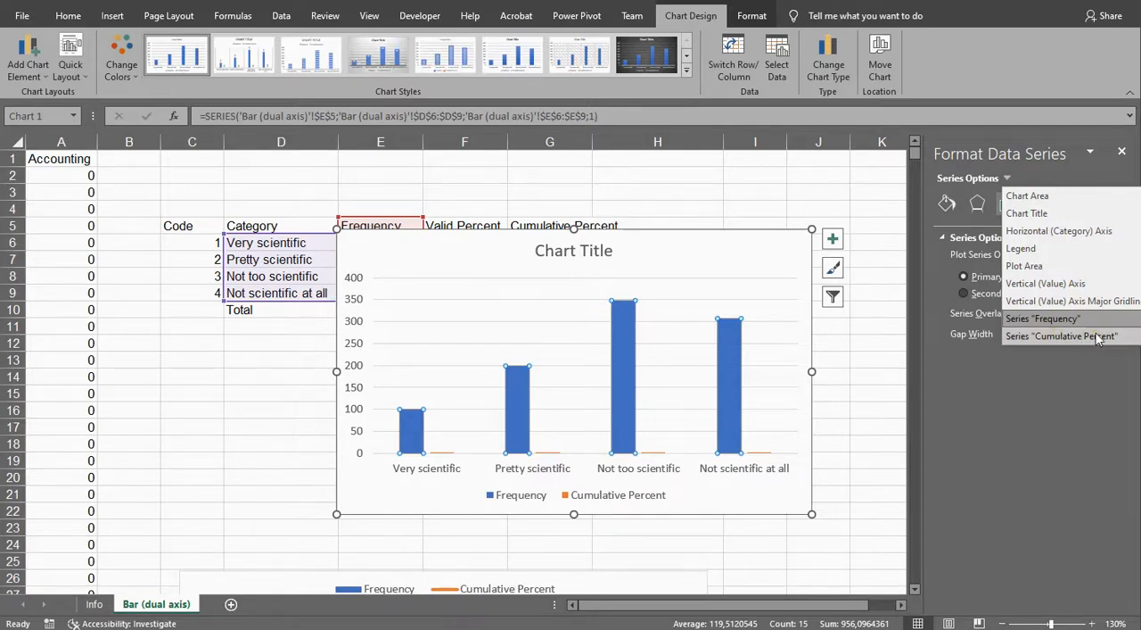
pyautogui.click(1059, 335)
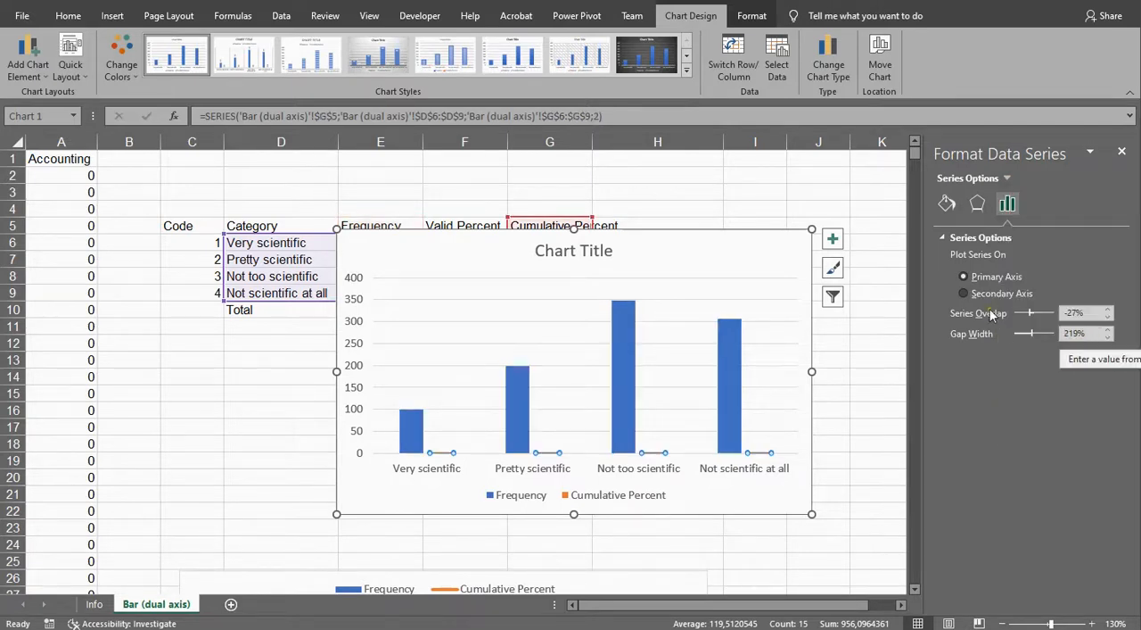
pyautogui.click(964, 292)
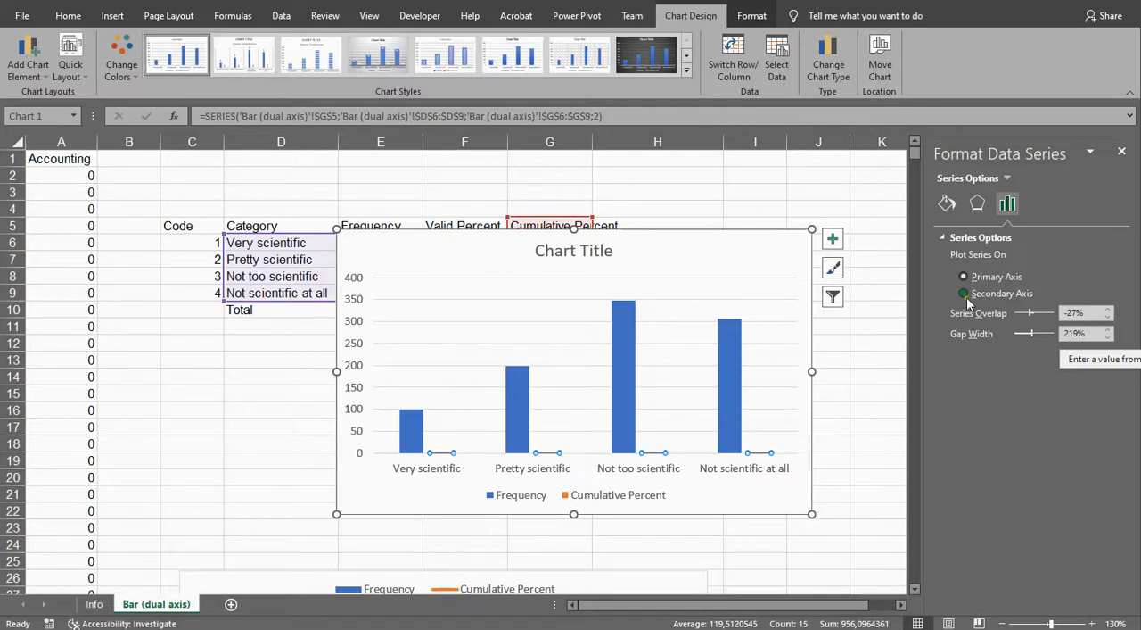
pyautogui.click(963, 293)
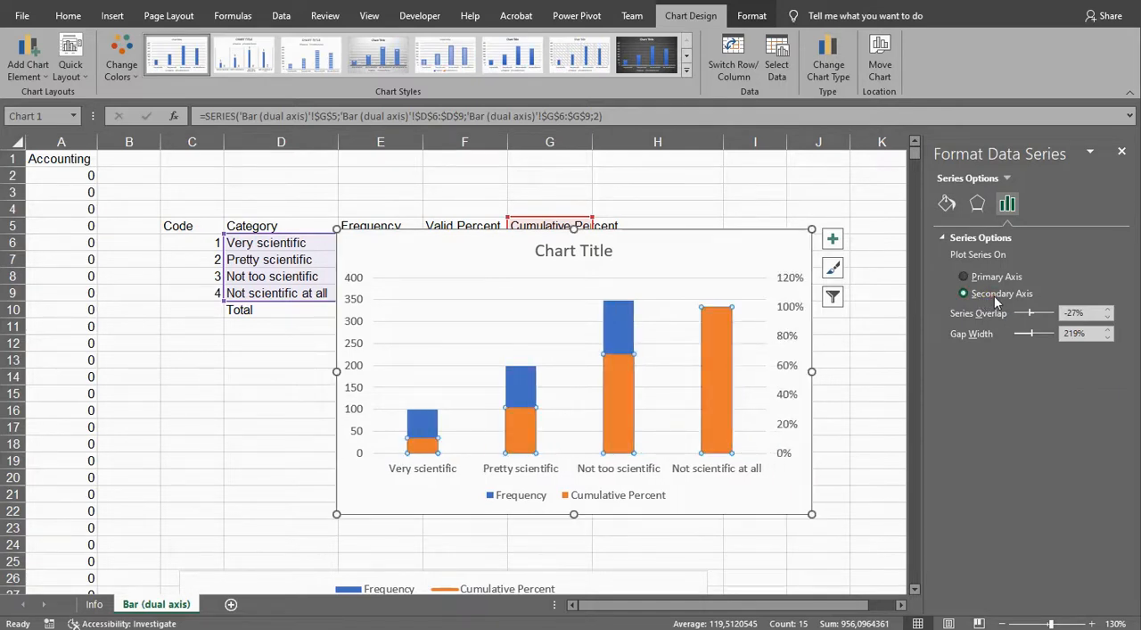
pyautogui.moveTo(713, 360)
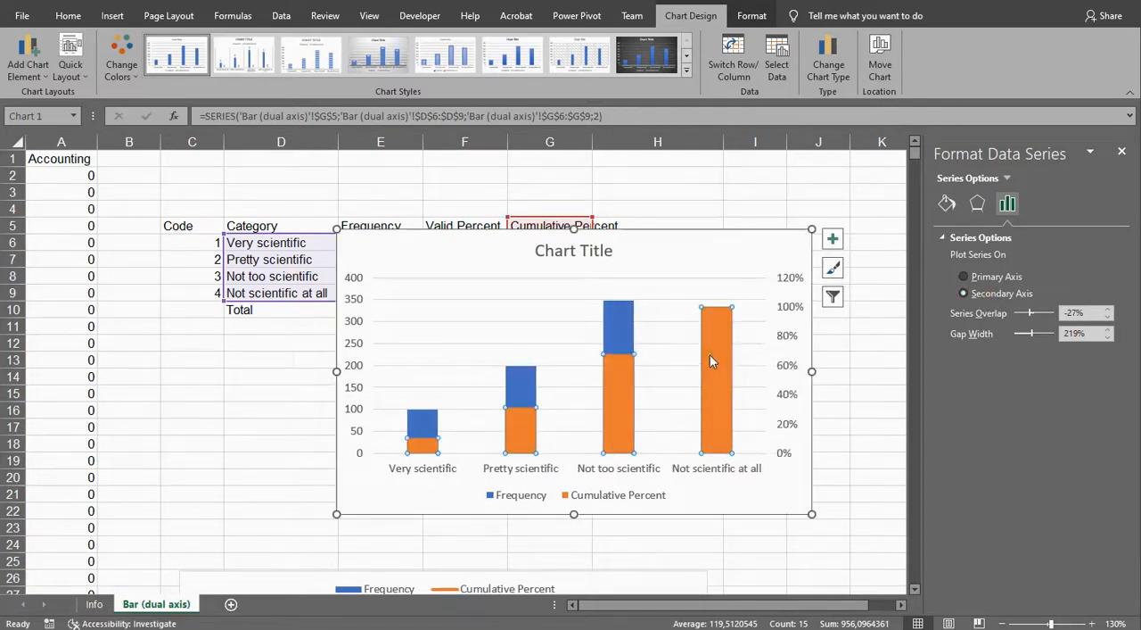
# Step: Change the Cumulative Percent series to a Line with Markers, keeping Frequency as columns
pyautogui.rightClick(717, 360)
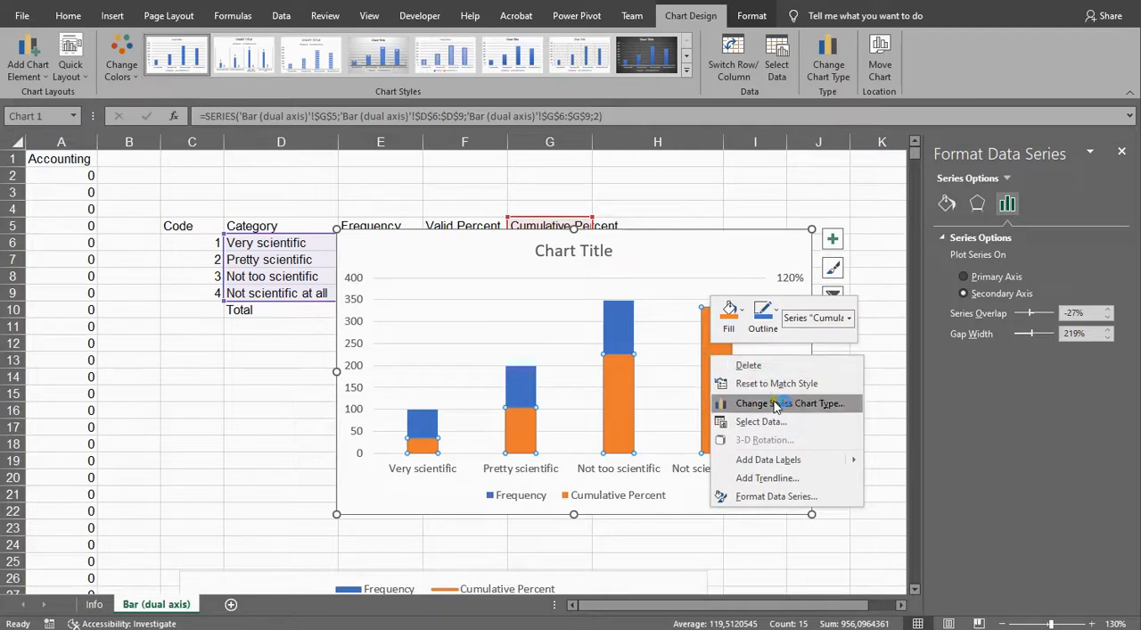
pyautogui.moveTo(789, 403)
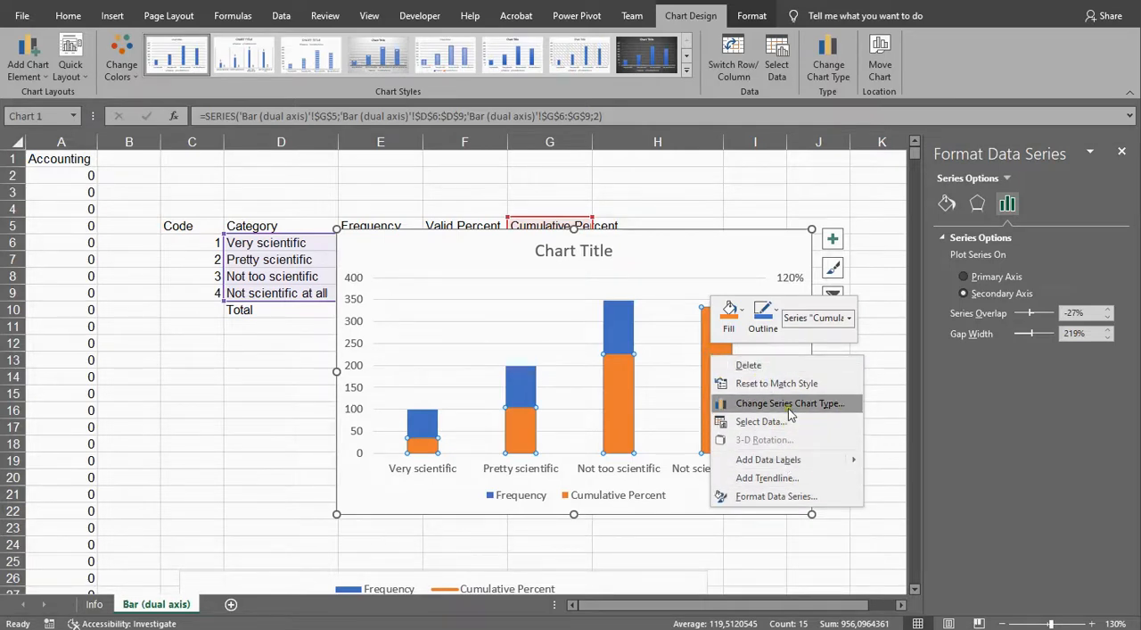
pyautogui.moveTo(811, 410)
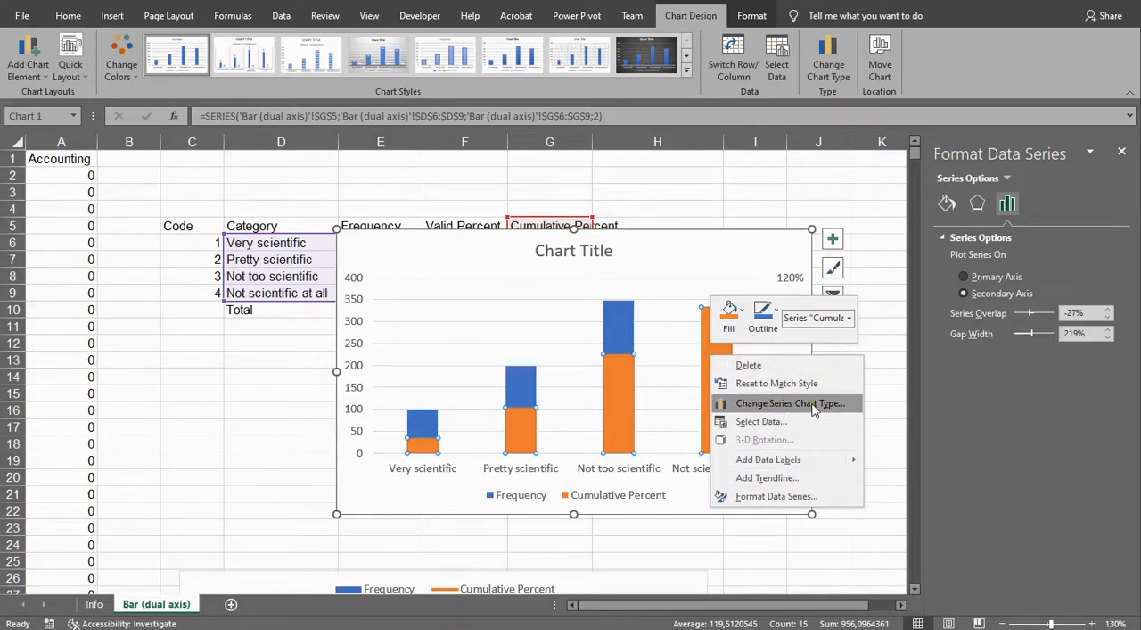
pyautogui.click(788, 403)
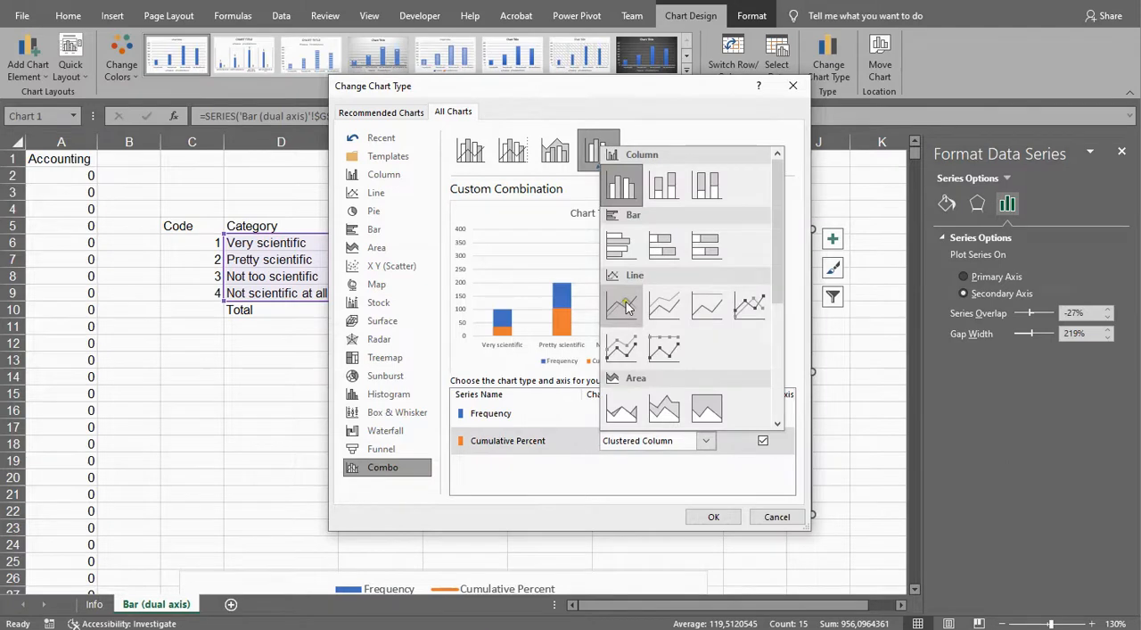
pyautogui.click(663, 439)
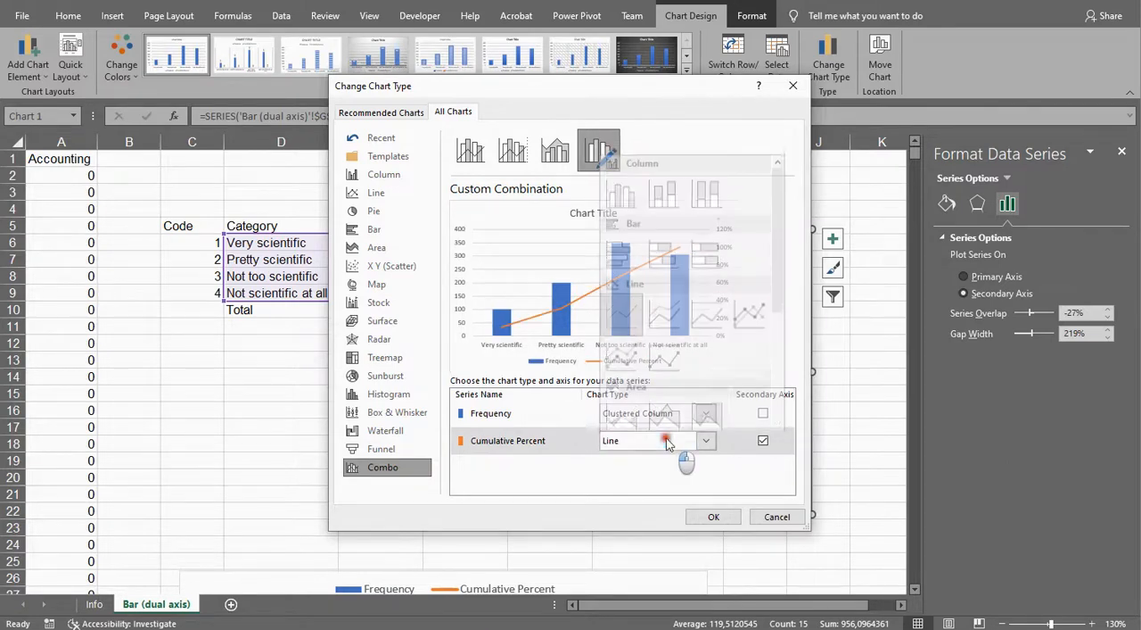
pyautogui.click(706, 439)
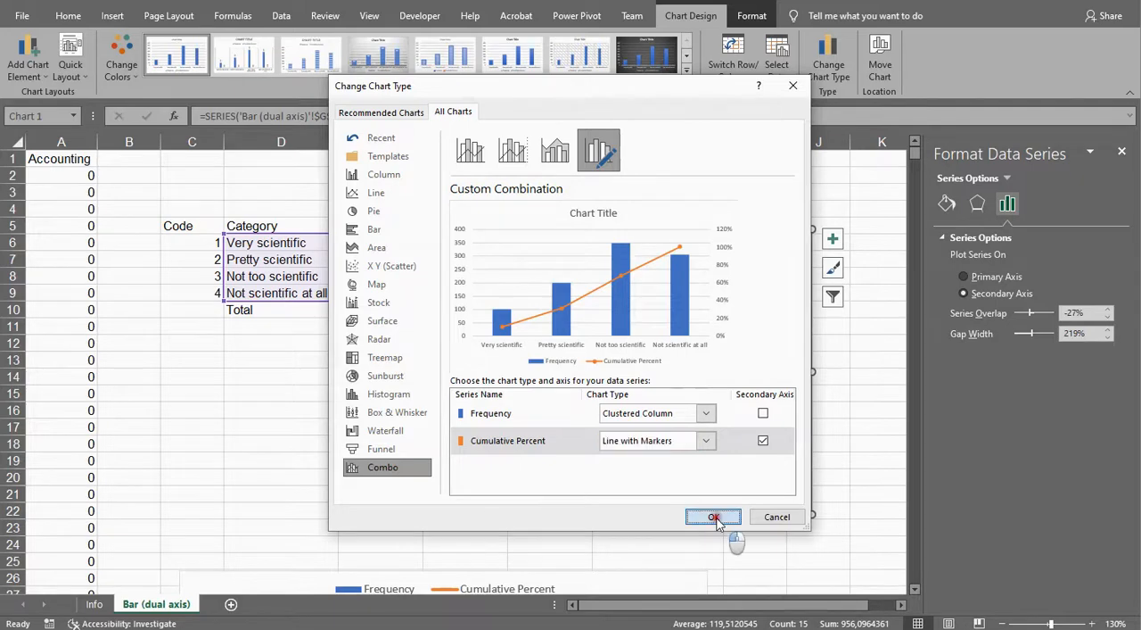
pyautogui.click(713, 517)
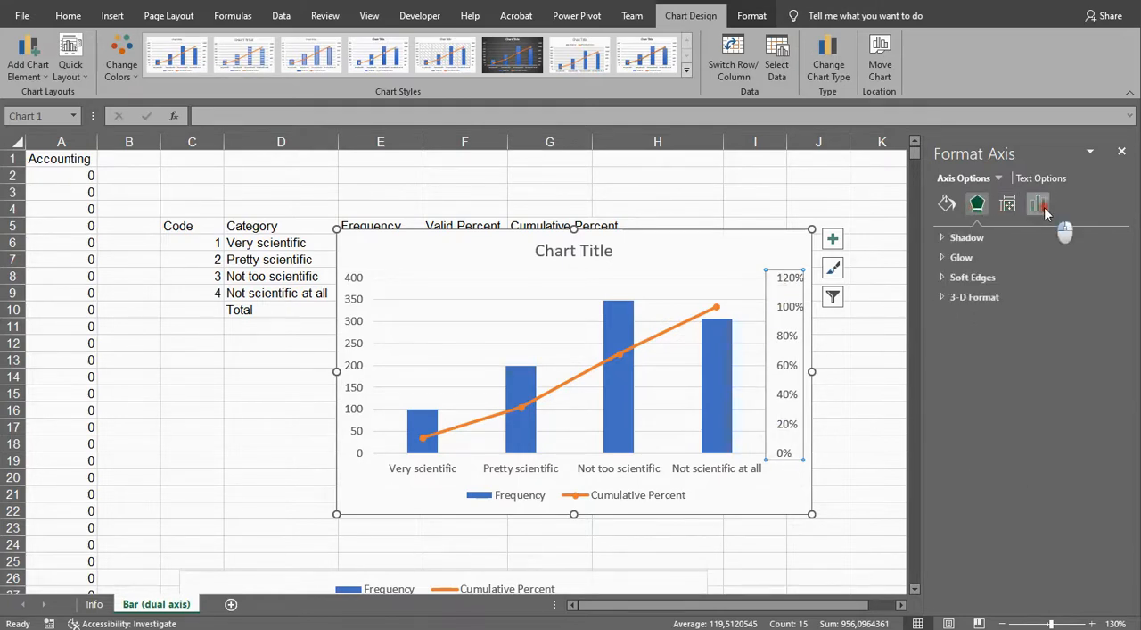
# Step: Set the secondary percentage axis maximum bound to 1.0 so it tops out at 100%
pyautogui.click(1038, 204)
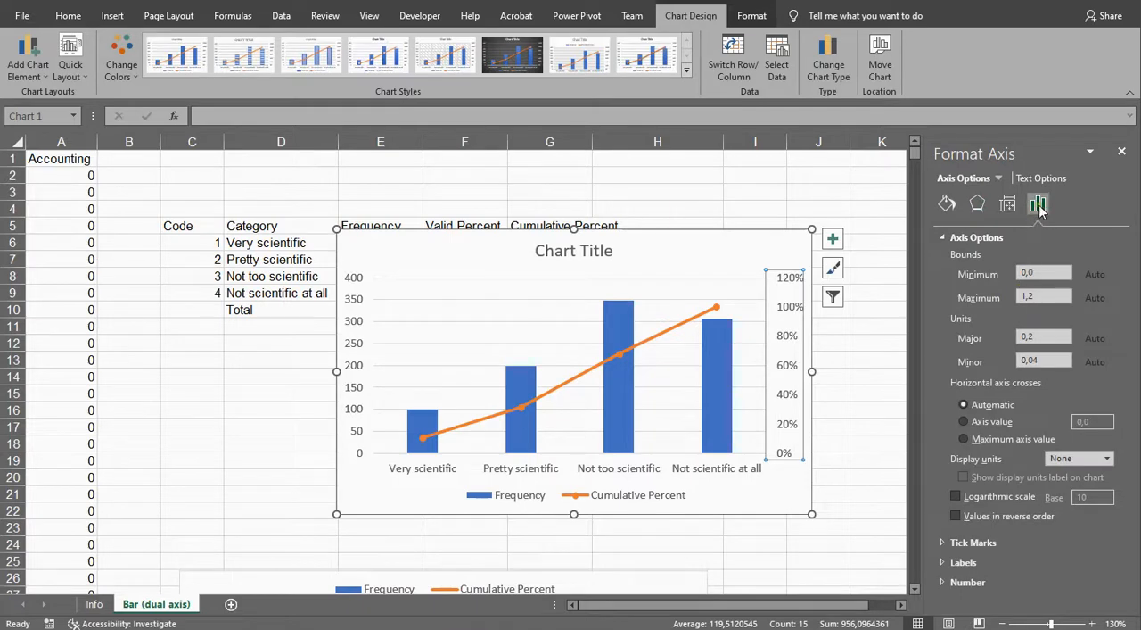
pyautogui.moveTo(1038, 203)
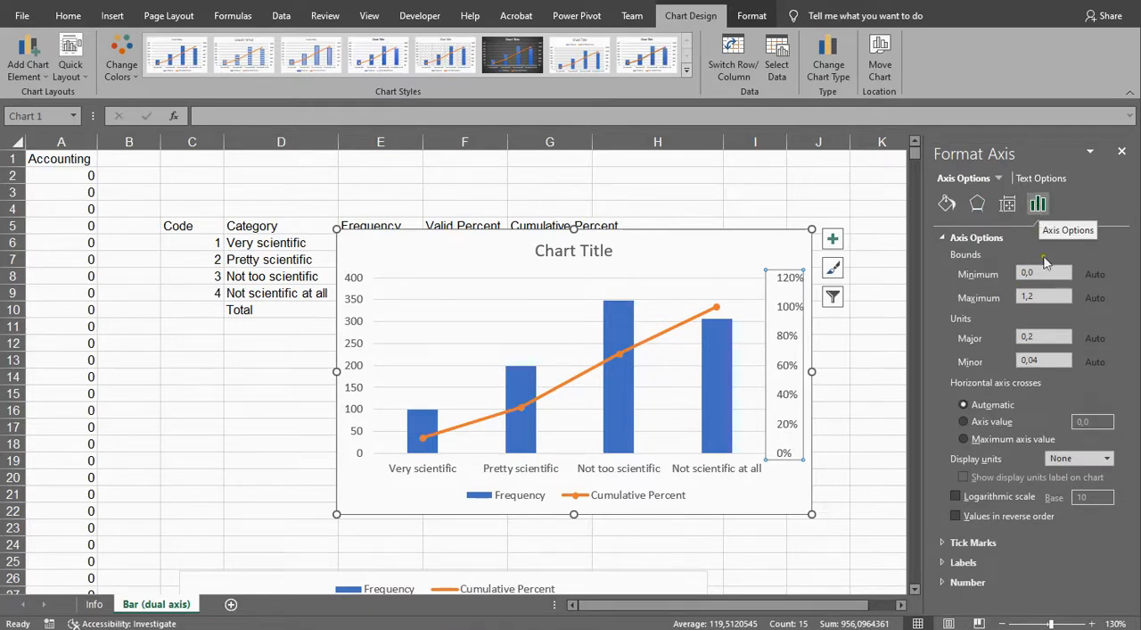
pyautogui.click(1038, 296)
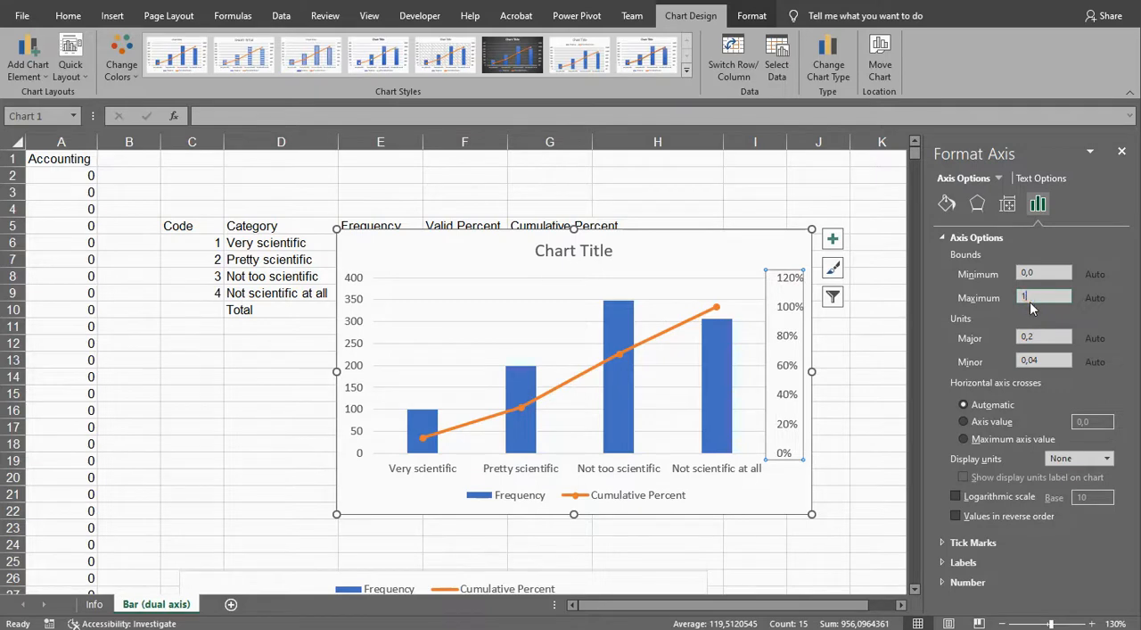
pyautogui.write('1.0')
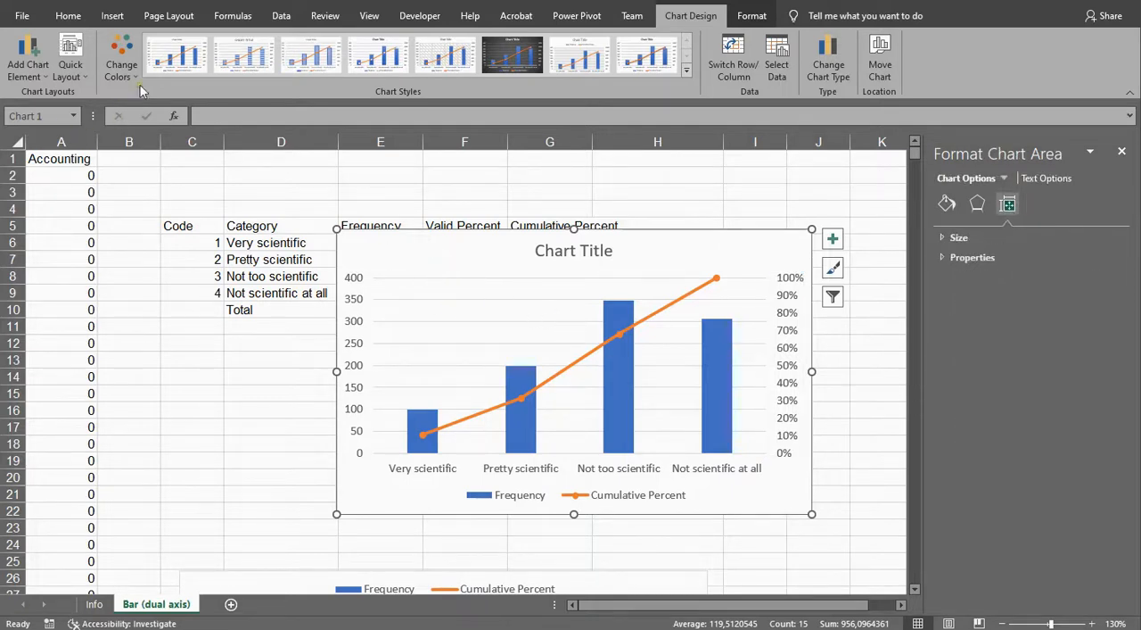
pyautogui.moveTo(669, 34)
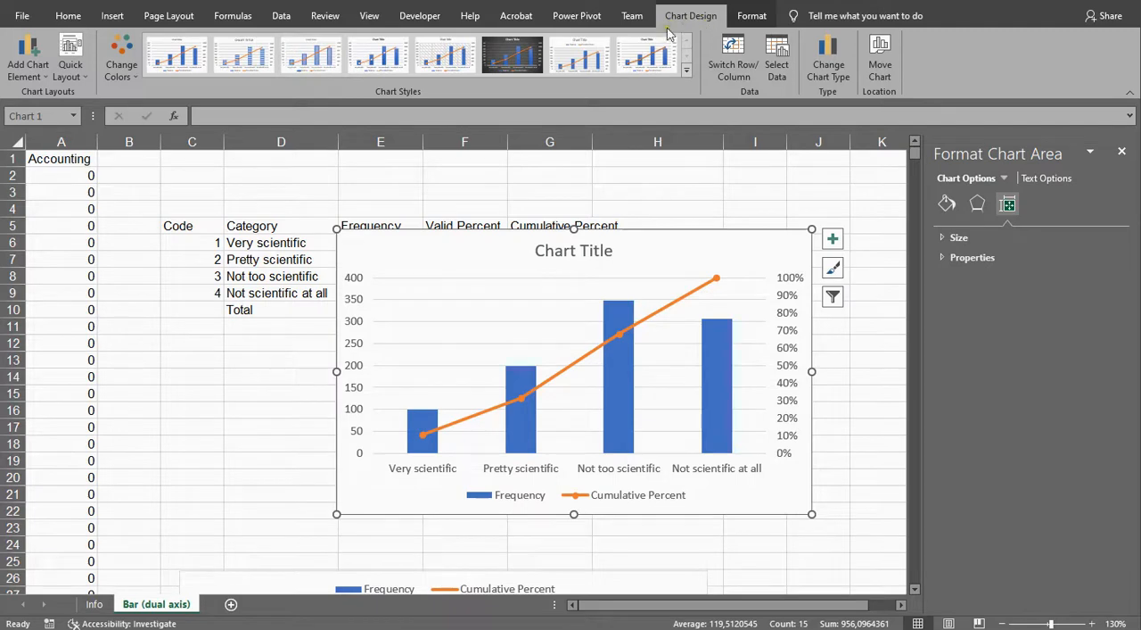
pyautogui.moveTo(28, 53)
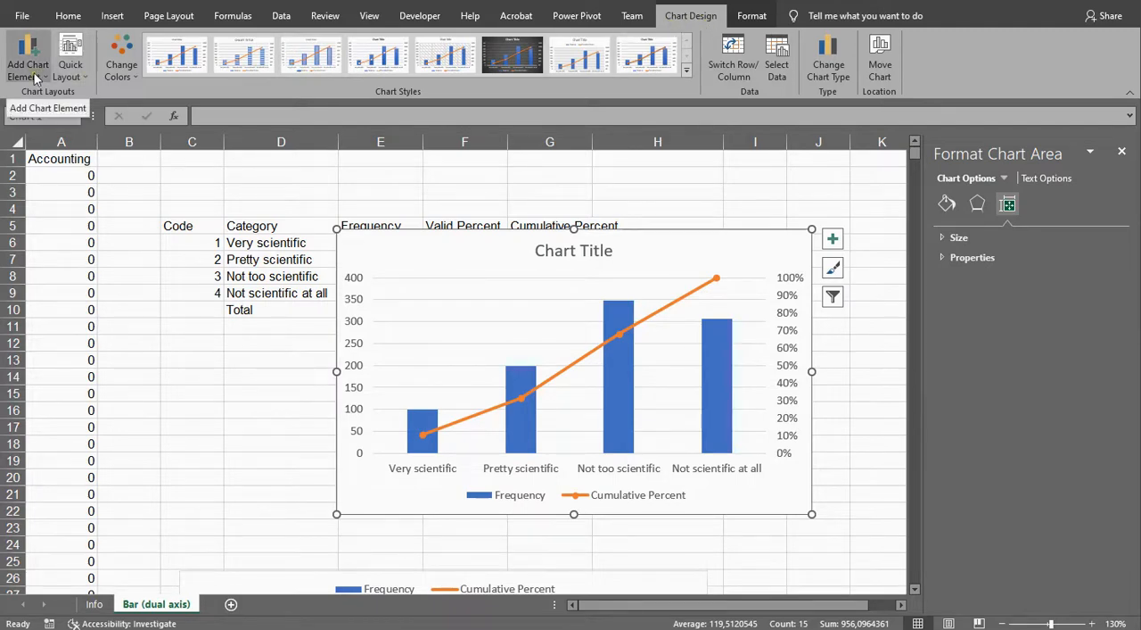
# Step: Add a primary horizontal axis title reading 'accounting'
pyautogui.click(29, 57)
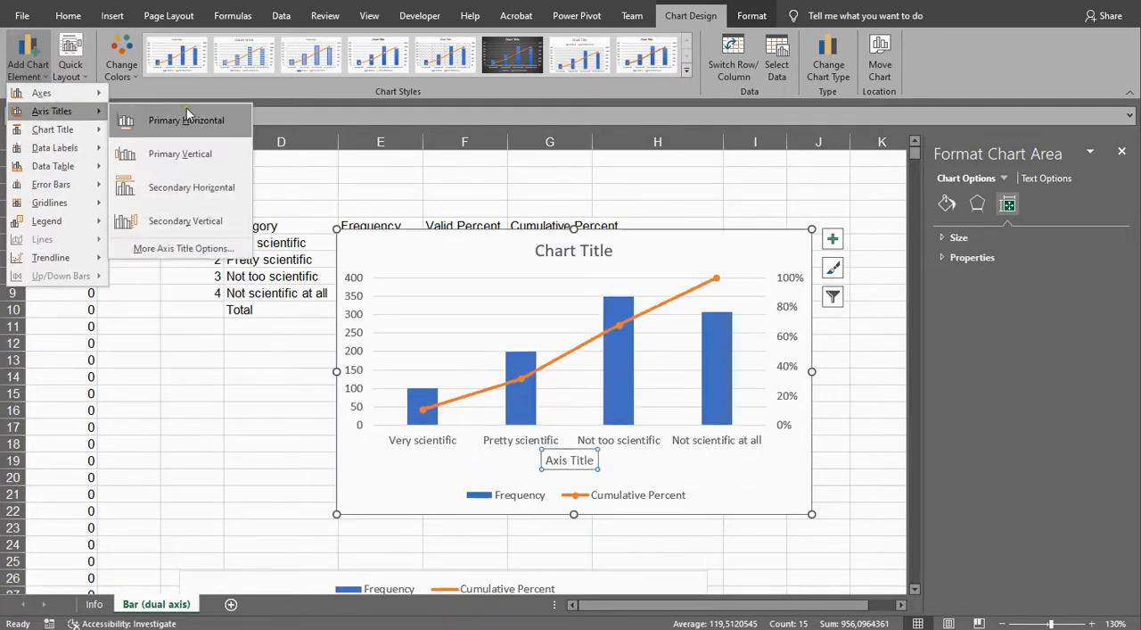
pyautogui.moveTo(186, 120)
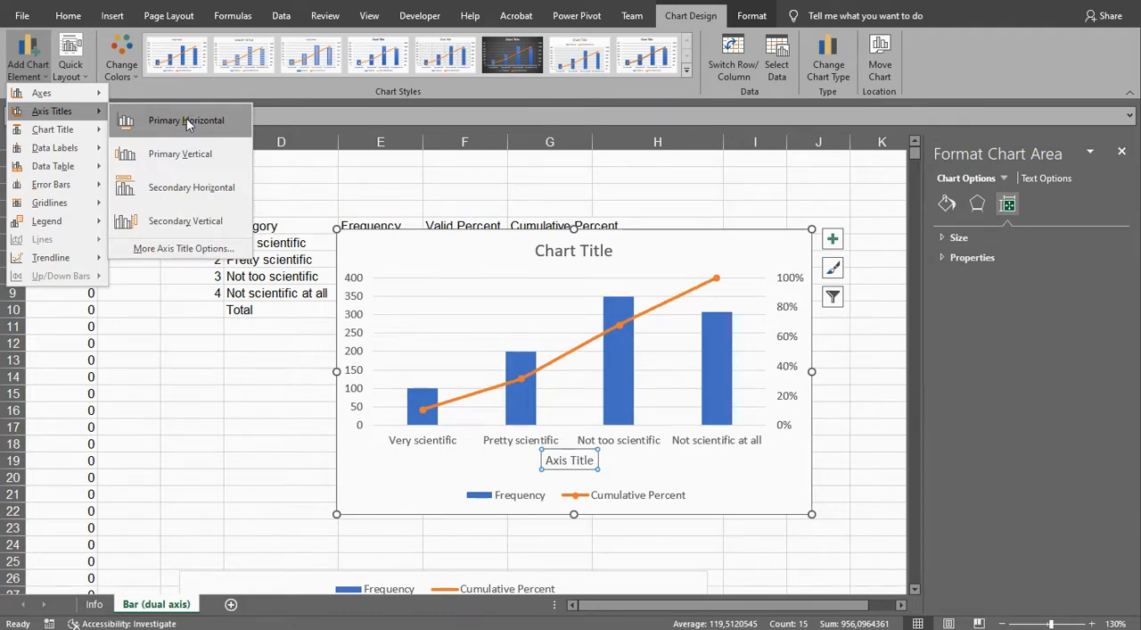
pyautogui.click(186, 120)
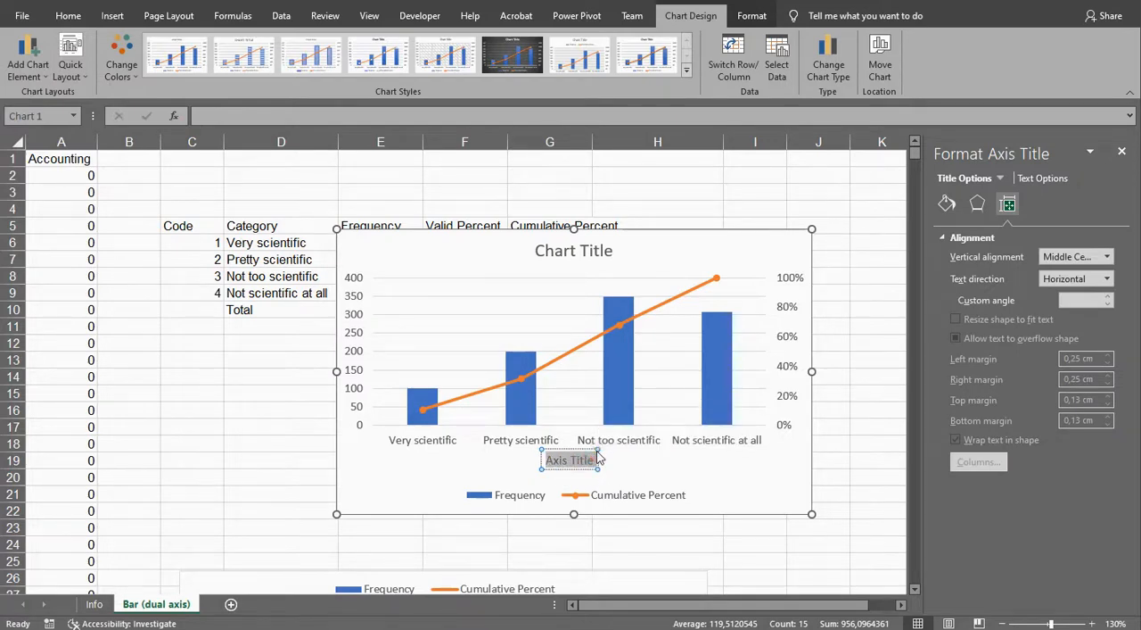
pyautogui.write('accounting')
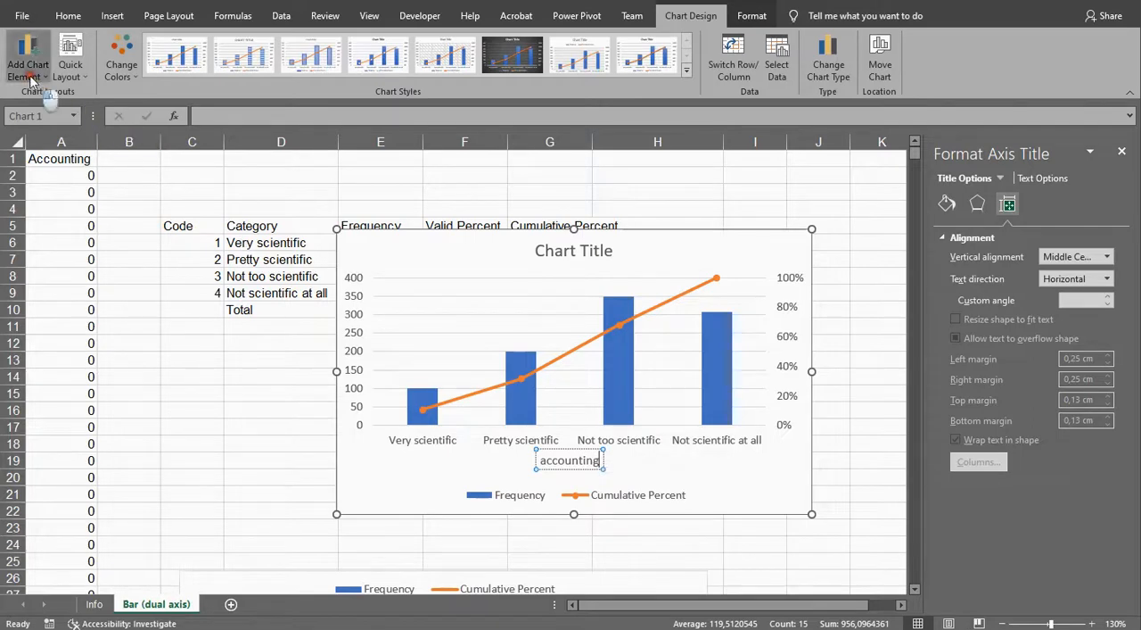
# Step: Add a primary vertical axis title 'Count' and a secondary vertical axis title 'Cumulative Percent'
pyautogui.click(28, 64)
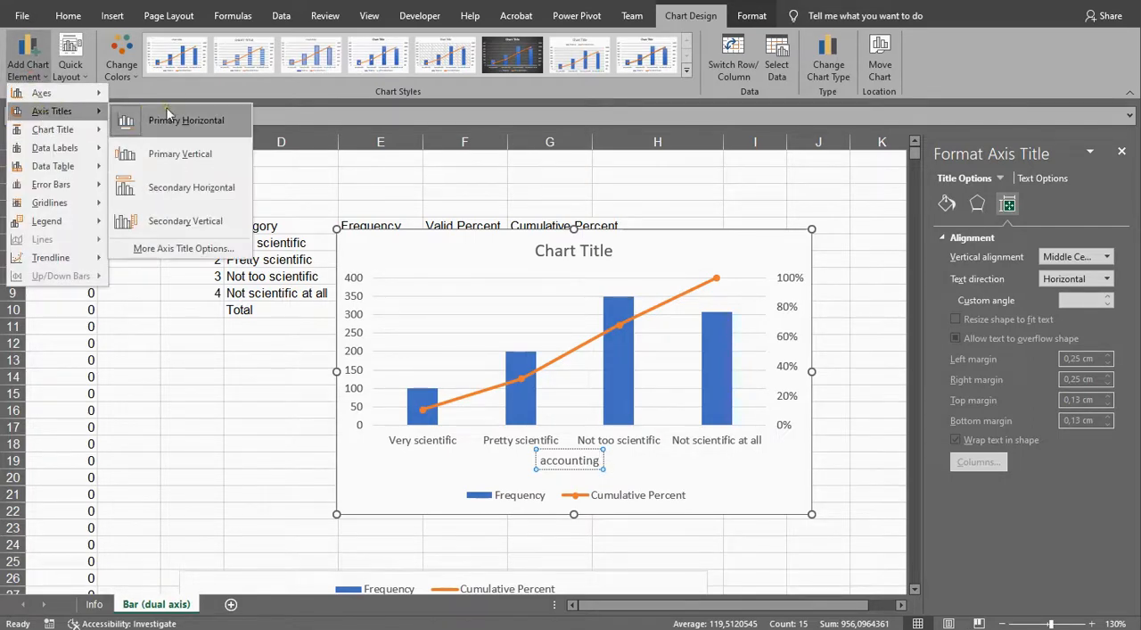
pyautogui.click(180, 154)
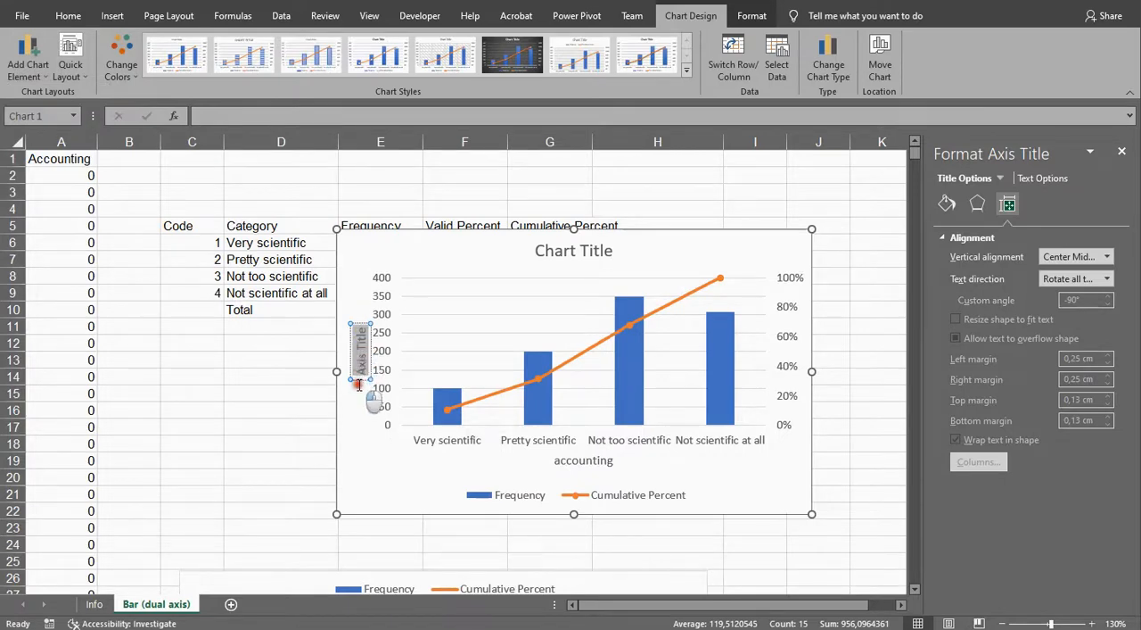
pyautogui.moveTo(360, 383)
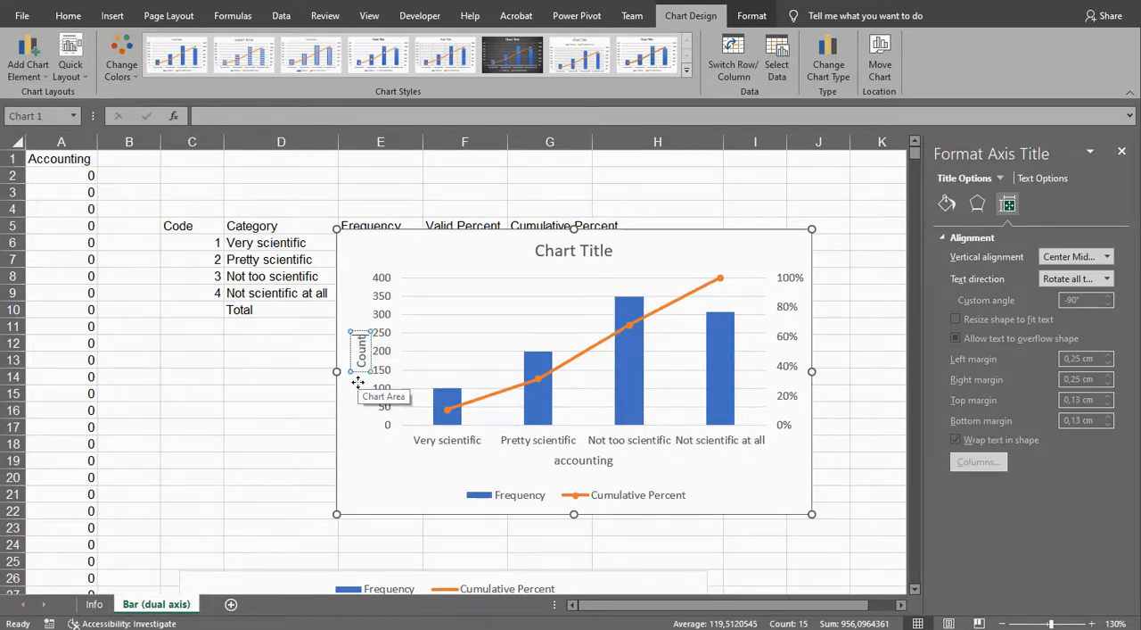
pyautogui.click(28, 54)
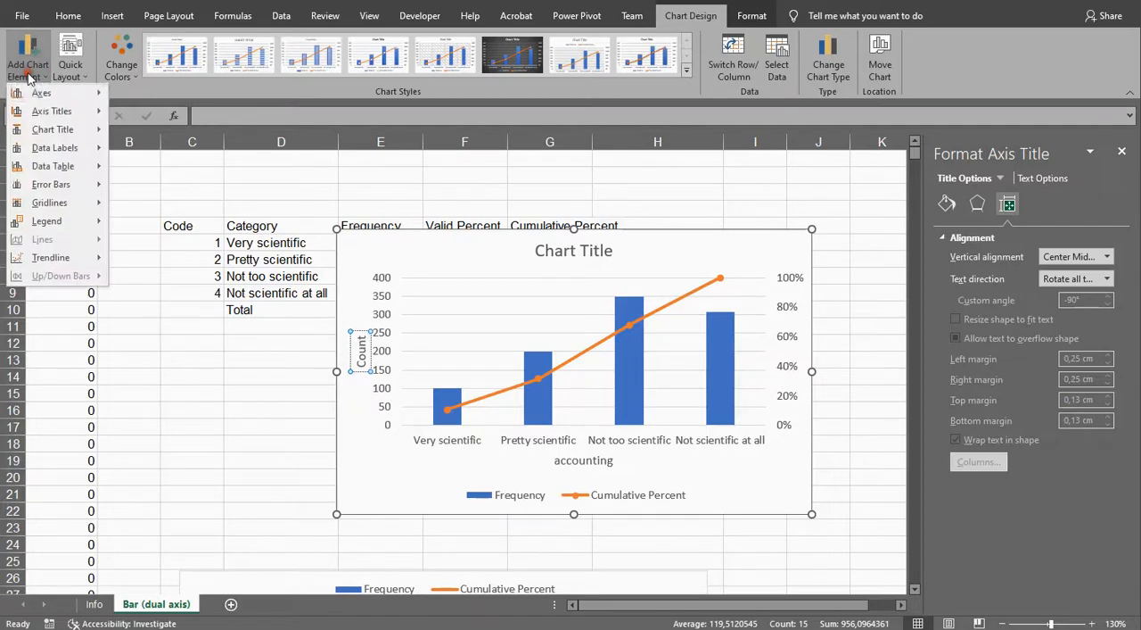
pyautogui.click(52, 111)
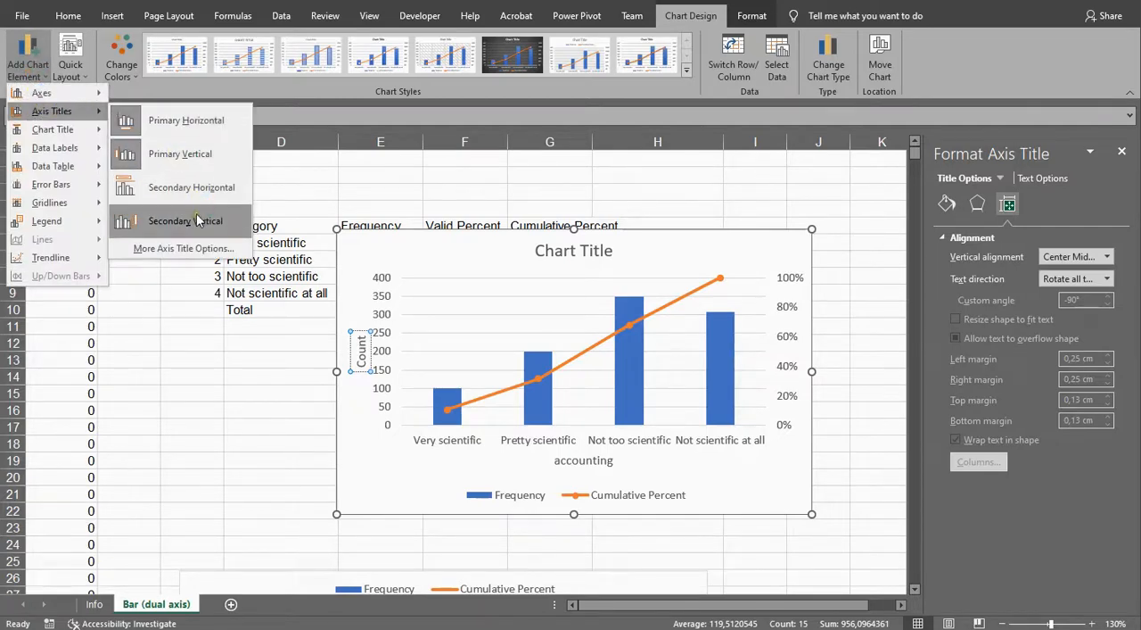
pyautogui.click(186, 221)
pyautogui.write('Cumulative Percent')
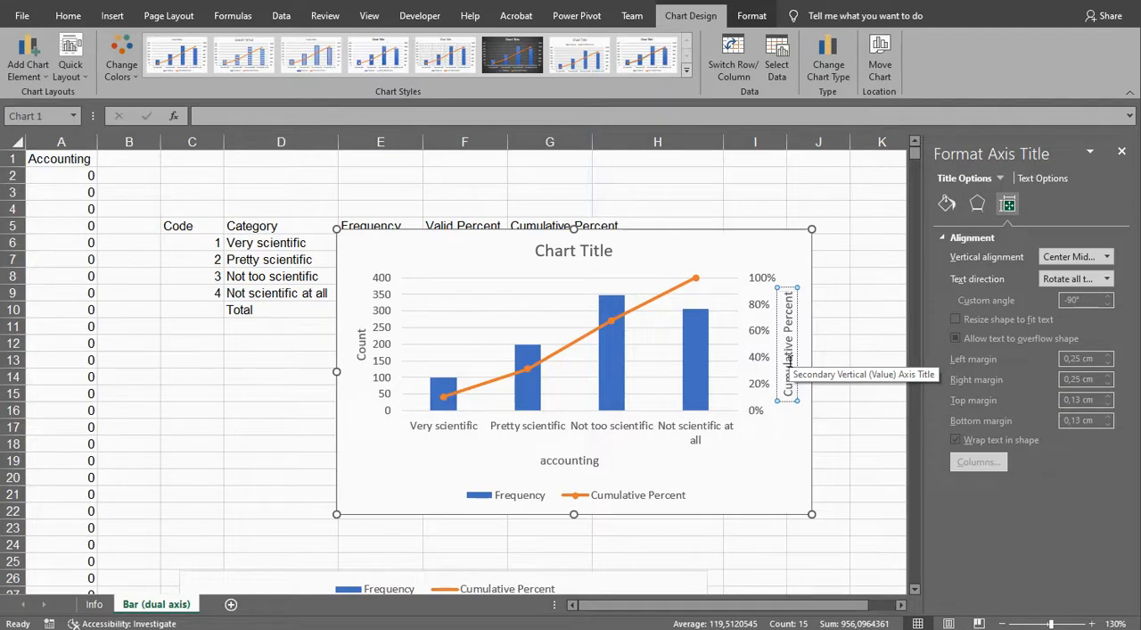
pyautogui.click(29, 54)
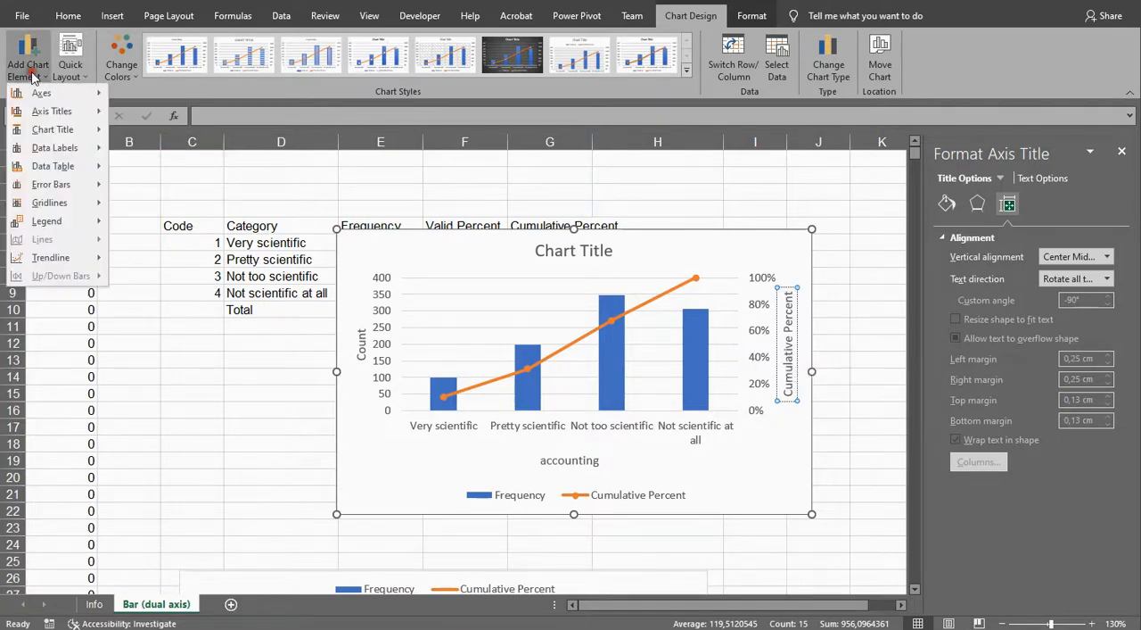
# Step: Move the legend to the top and set the chart title to None
pyautogui.click(52, 129)
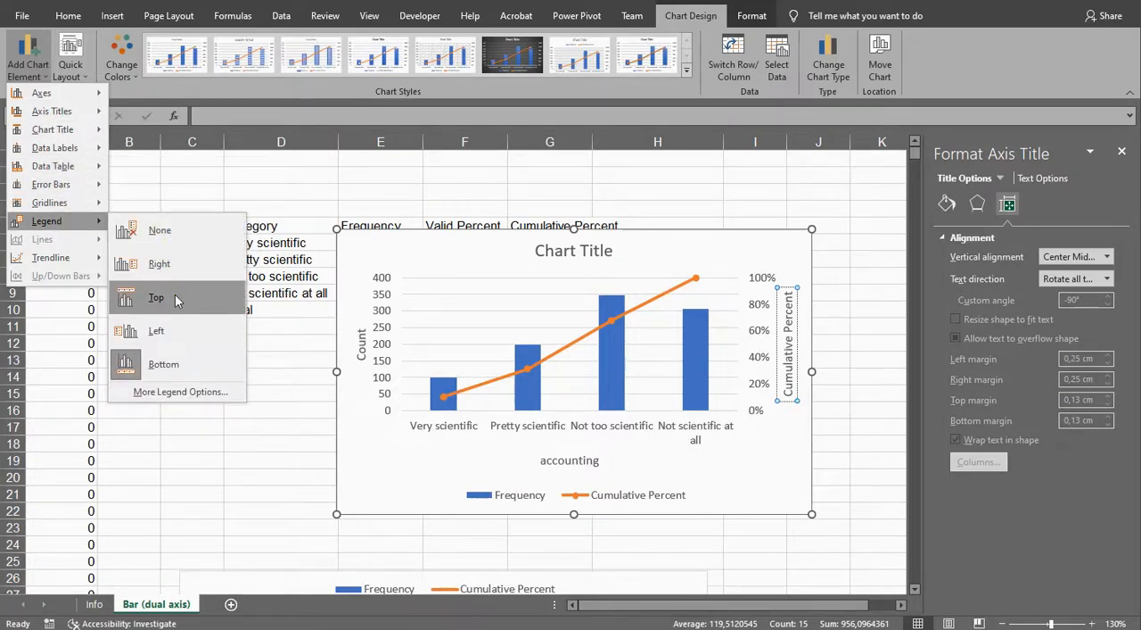
pyautogui.click(157, 296)
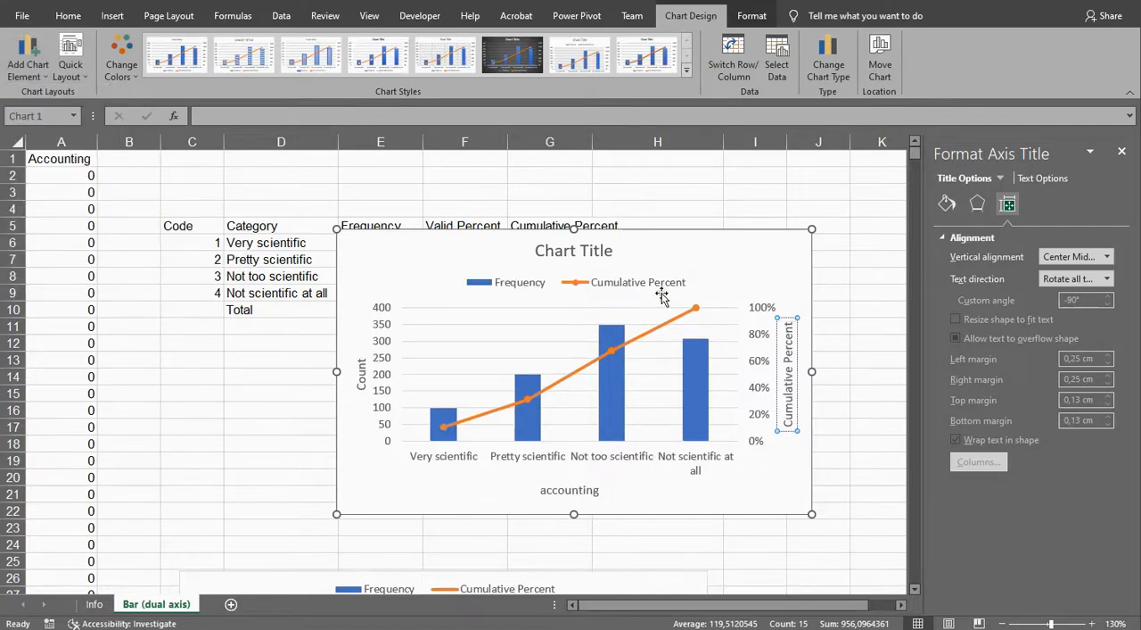
pyautogui.moveTo(600, 258)
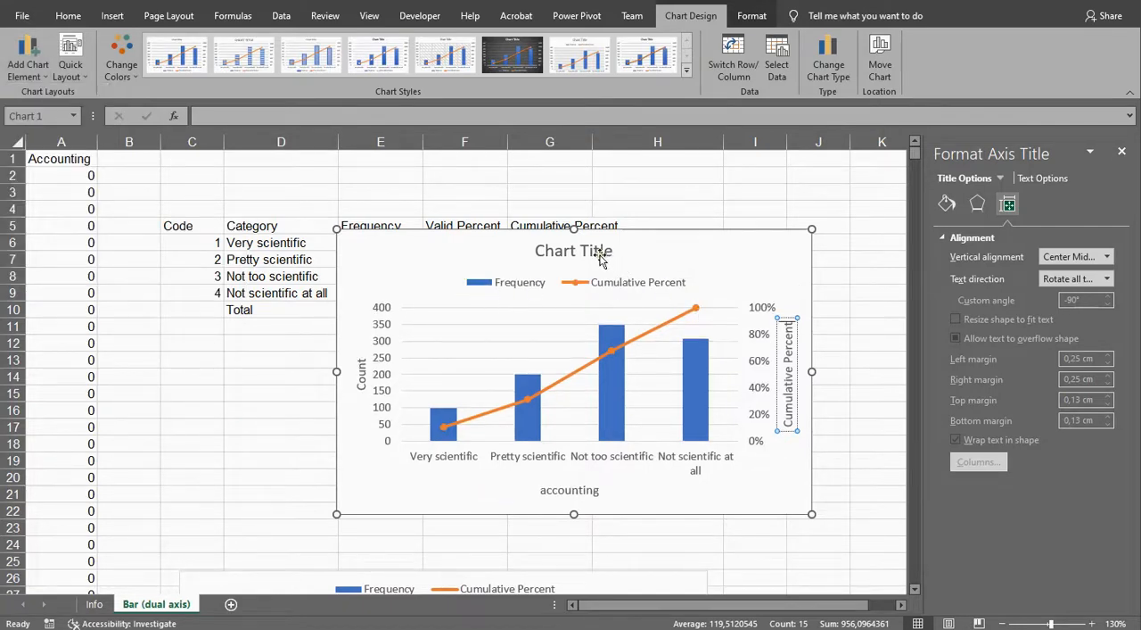
pyautogui.click(575, 249)
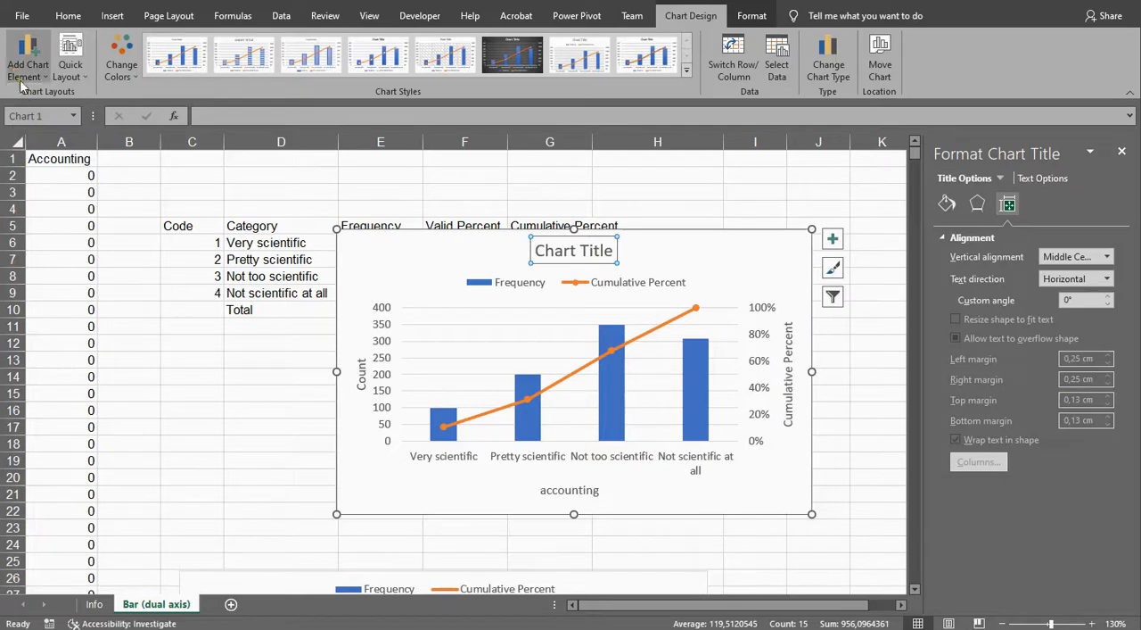
pyautogui.click(29, 57)
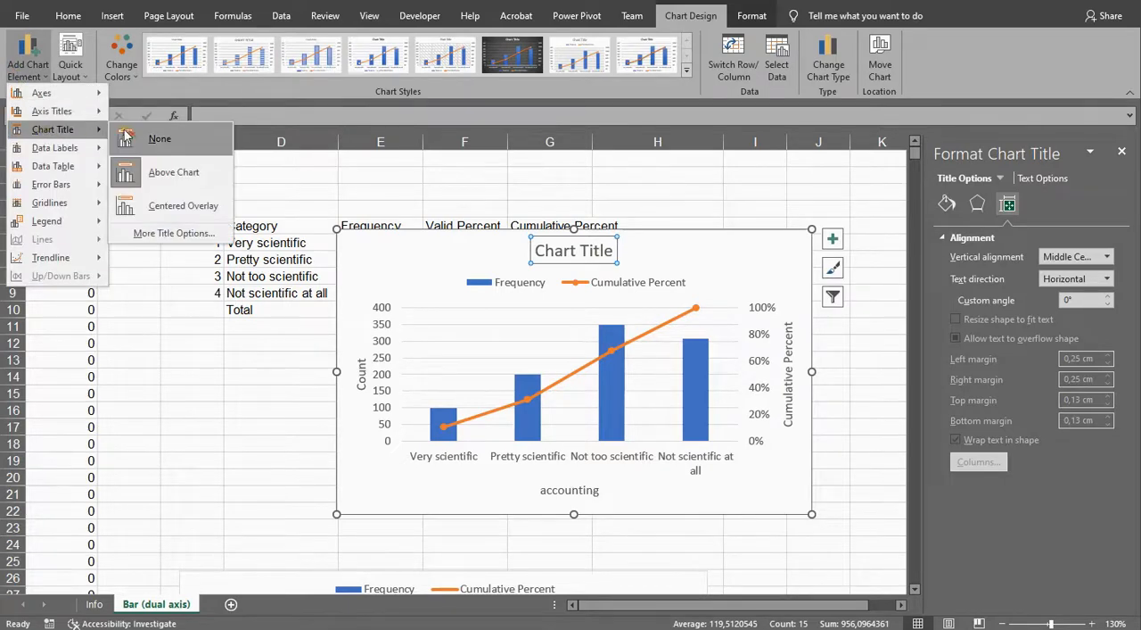
pyautogui.click(160, 139)
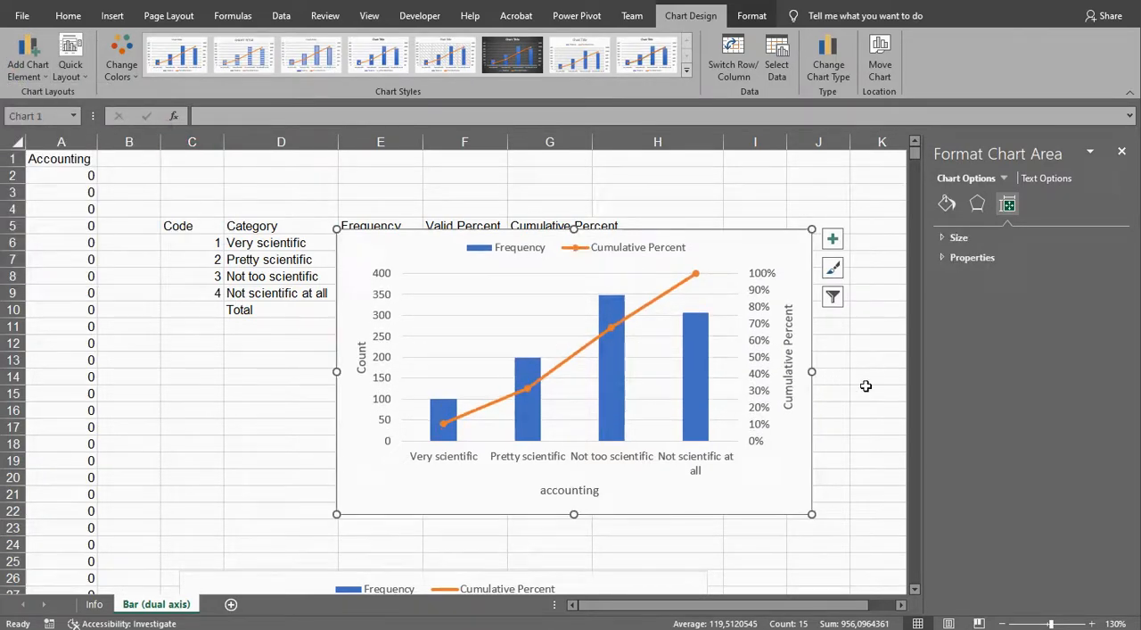